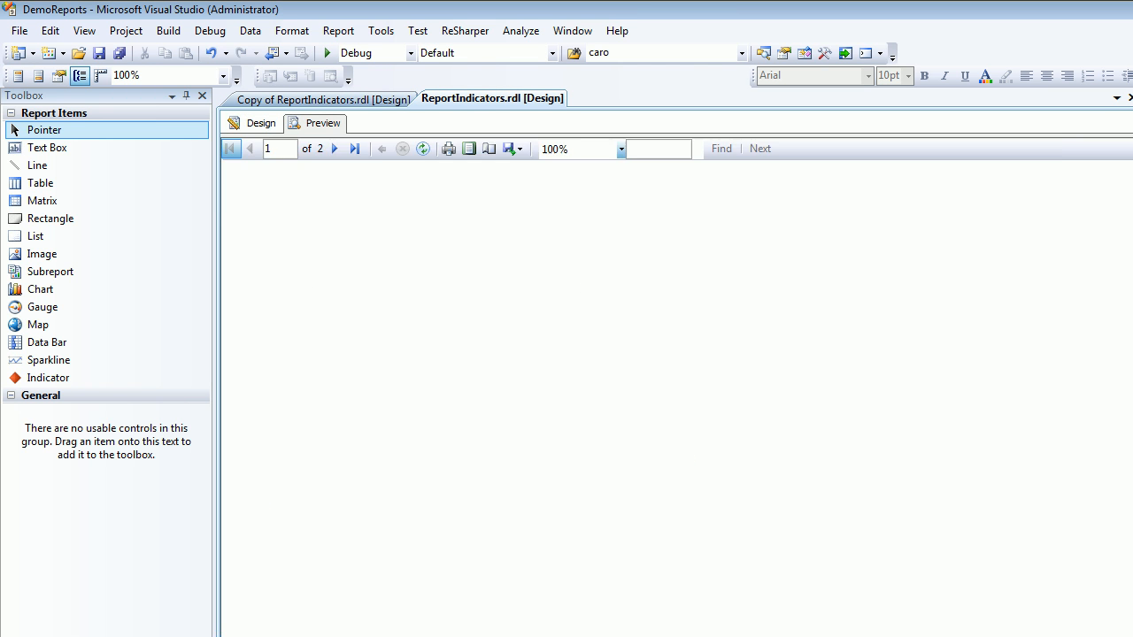
- Preview ReportIndicators with Red Parameter 20 and return to its design layout
left_click(322, 124)
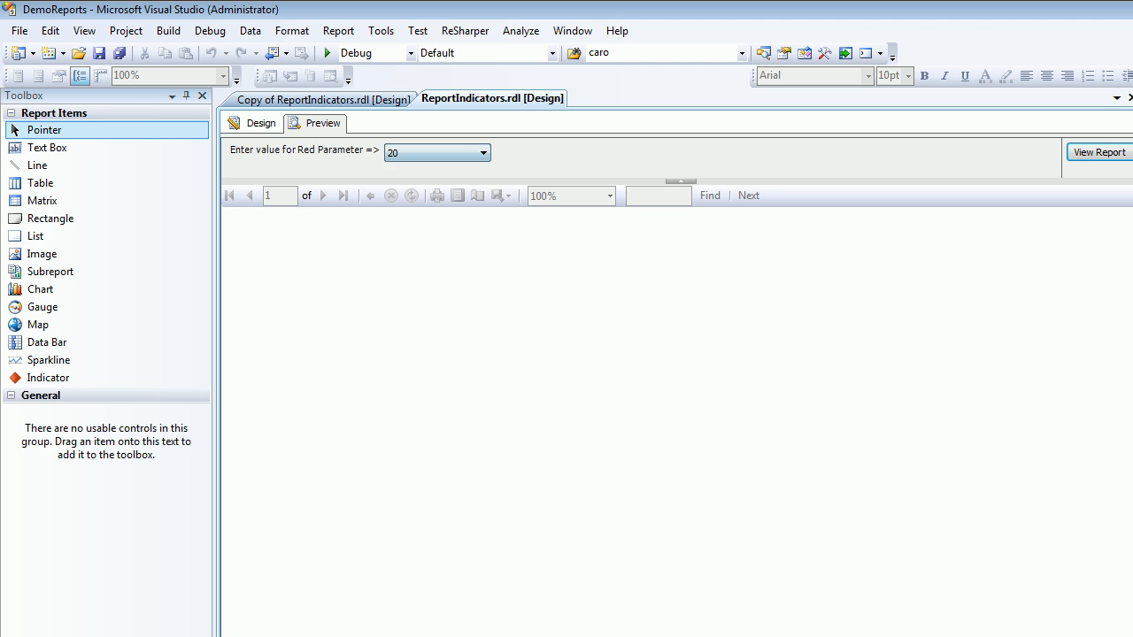
left_click(1099, 152)
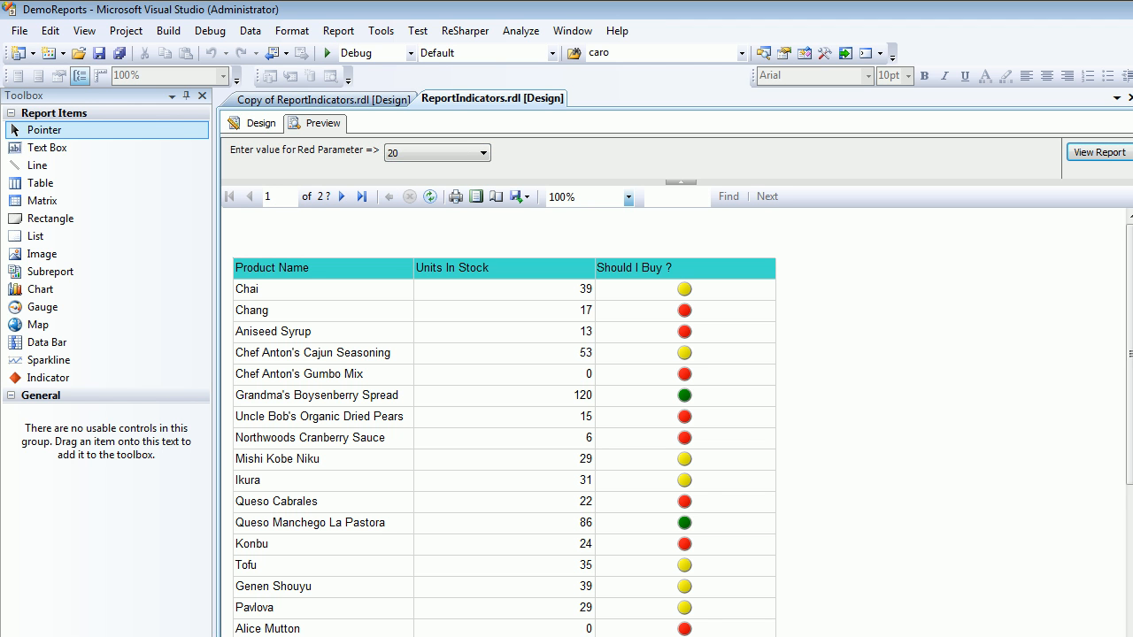
left_click(260, 123)
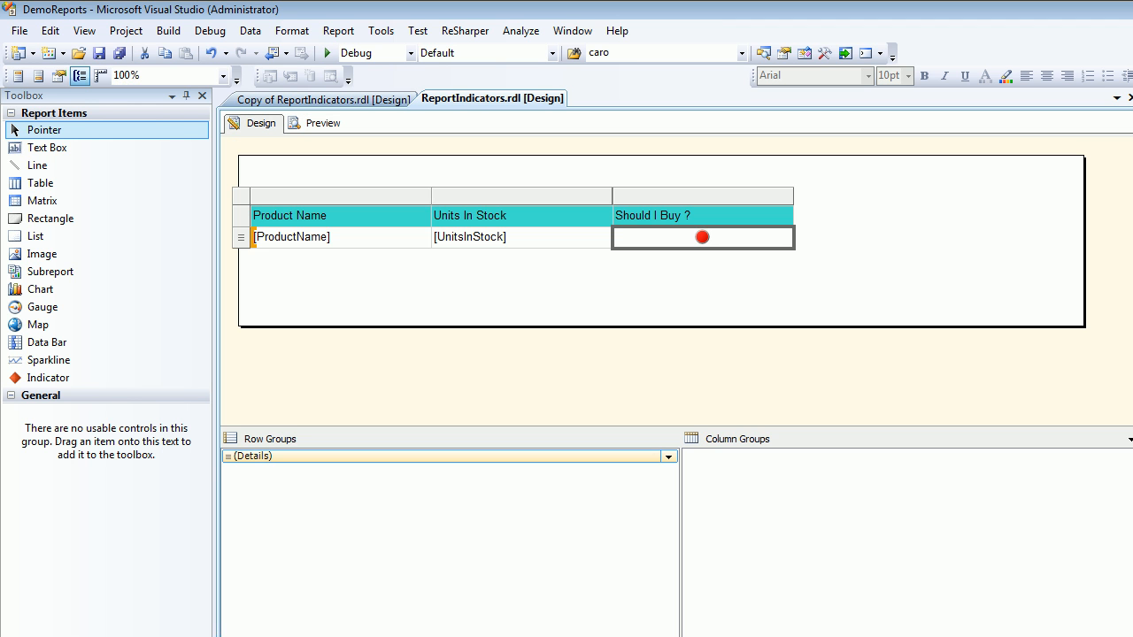
- Review the traffic-light indicator's percentage-based Value and States settings, then close them
right_click(701, 237)
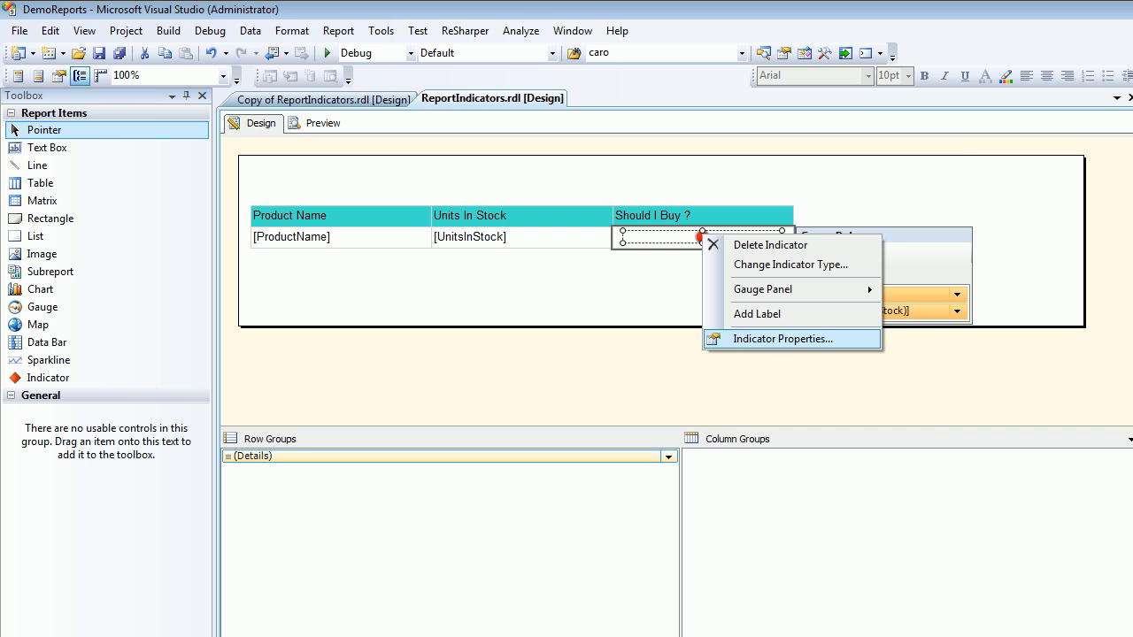
left_click(783, 340)
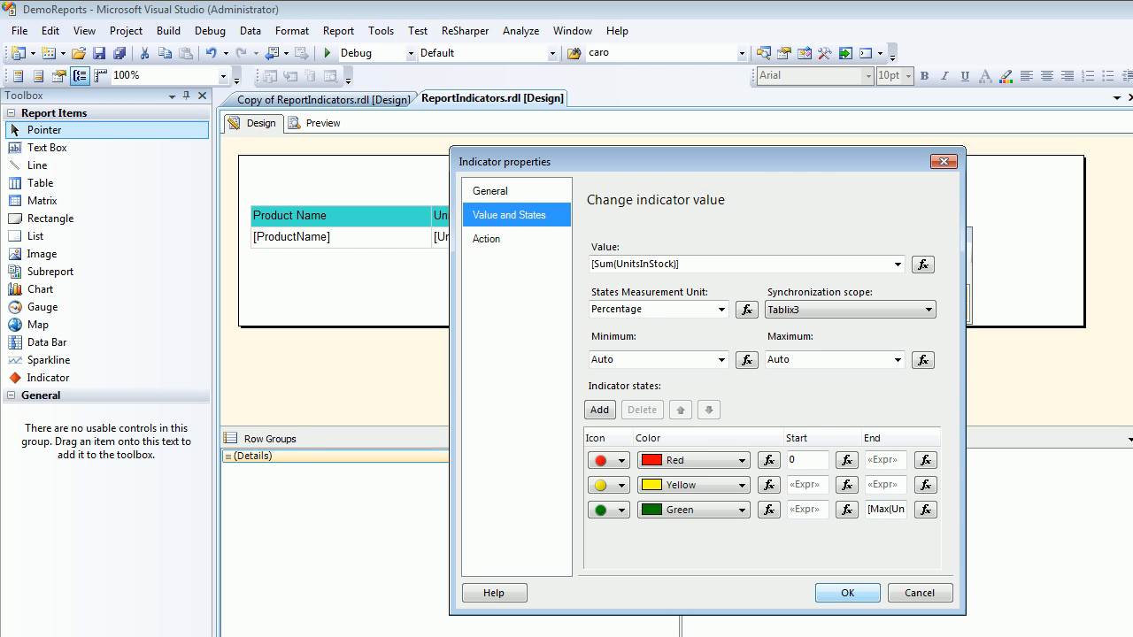
left_click(846, 593)
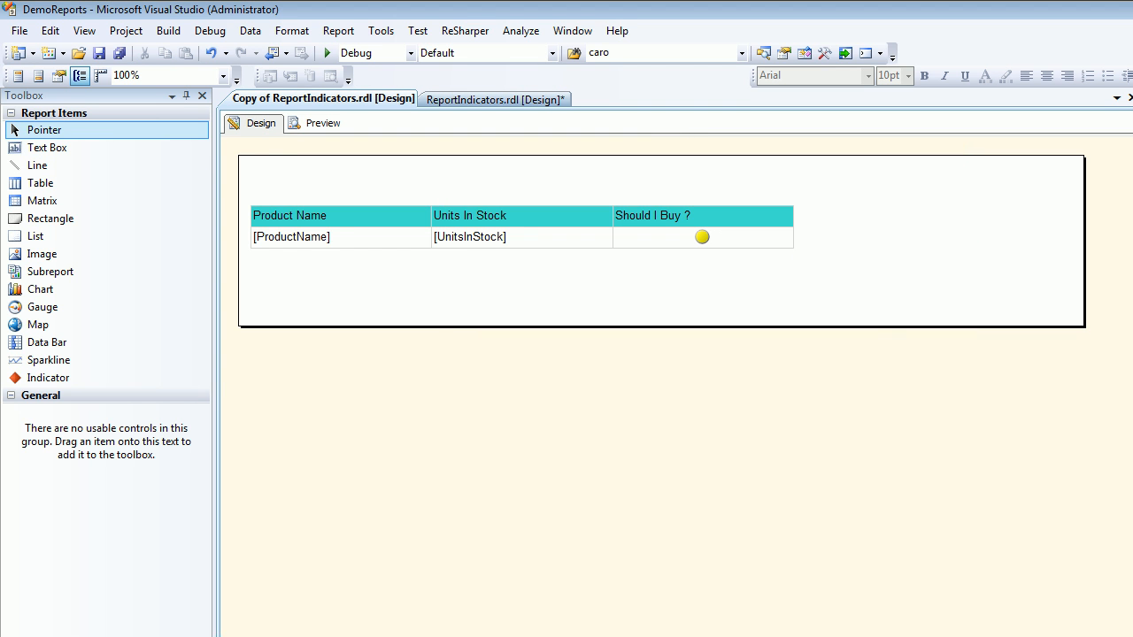
- Set the copied report's indicator States Measurement Unit to Numeric (ranges 0–33, 33–66, 66–100)
right_click(701, 237)
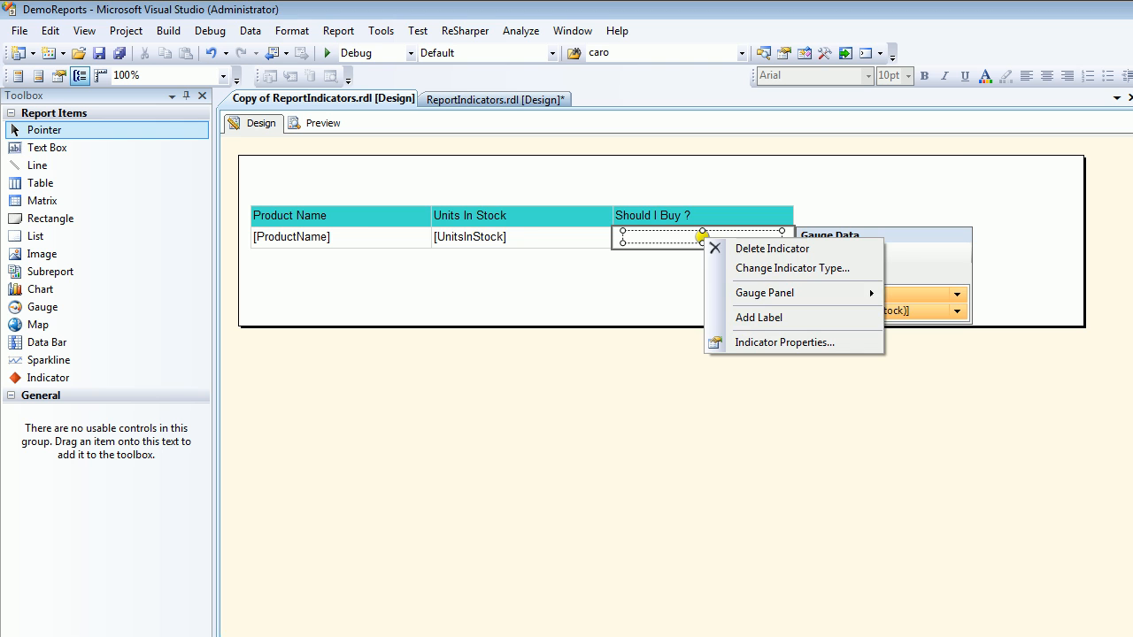
left_click(784, 343)
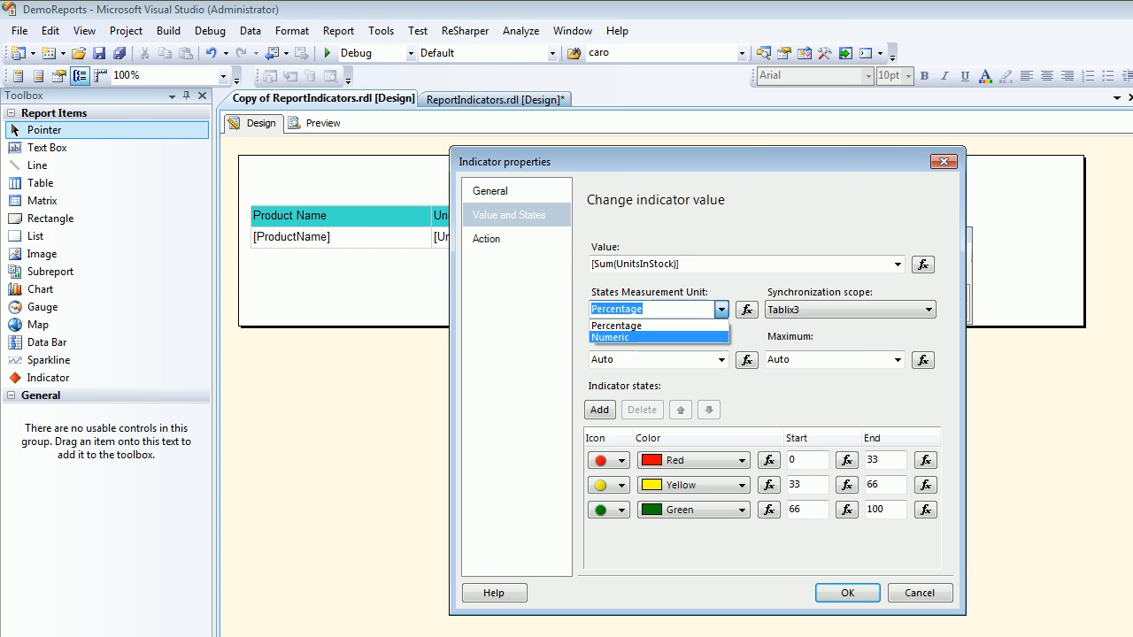
left_click(609, 336)
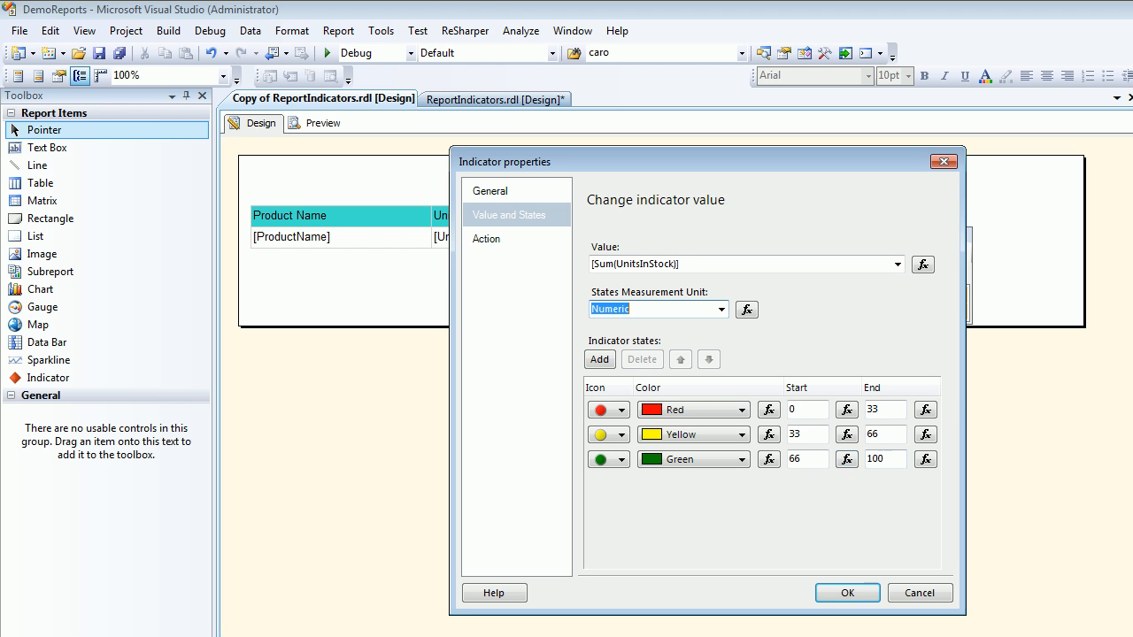
left_click(846, 593)
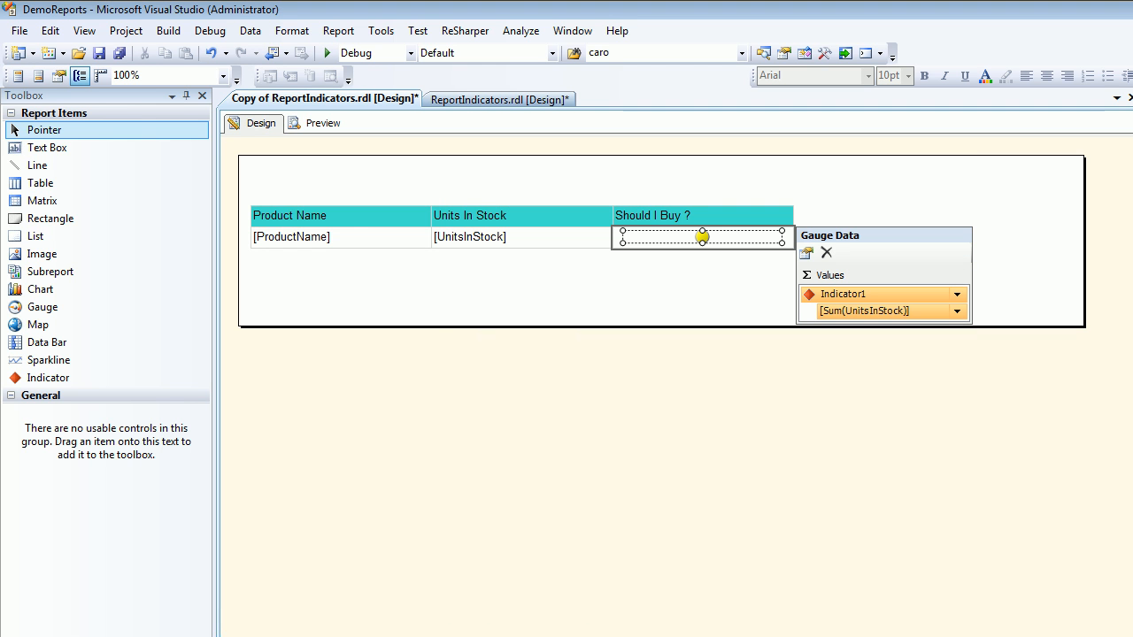
left_click(315, 124)
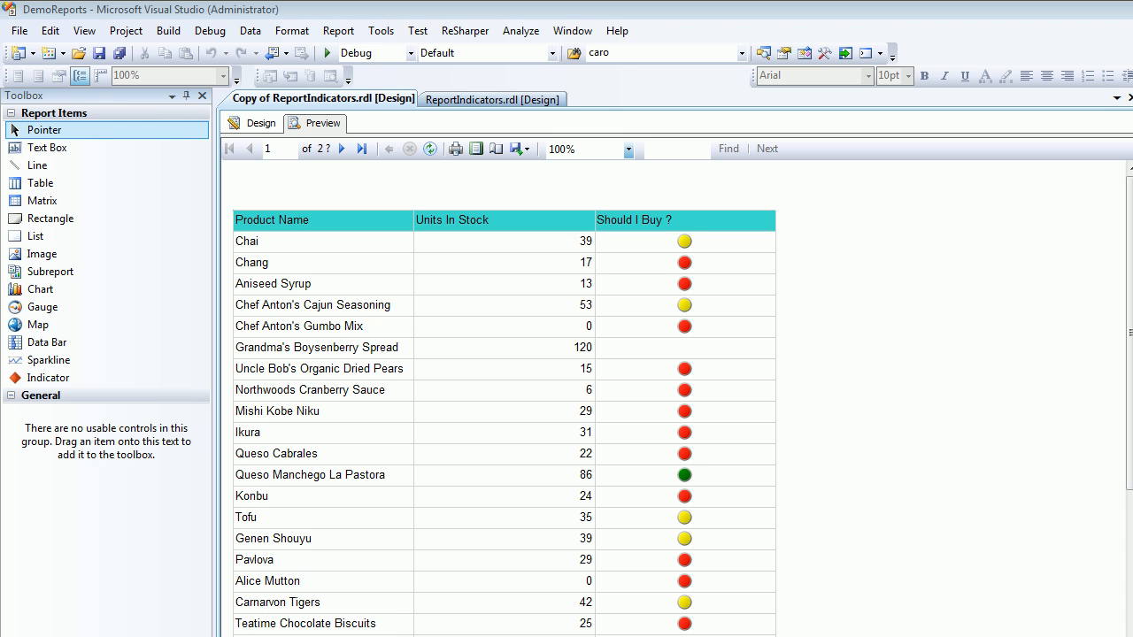
left_click(260, 124)
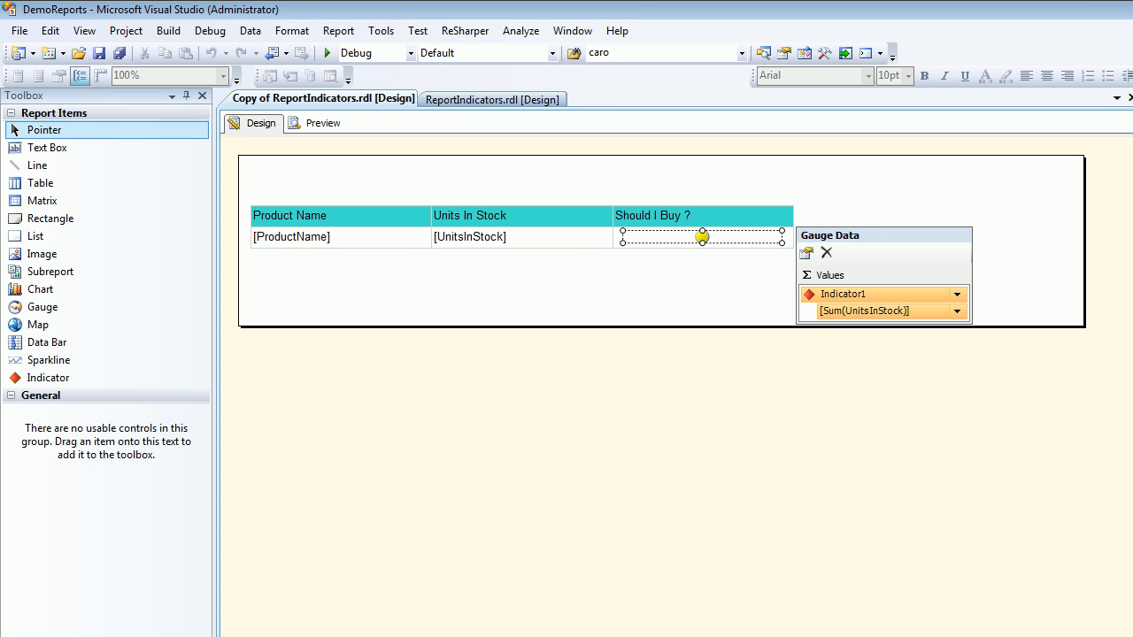
- Change the green indicator state's End value from 100 to 125
right_click(701, 237)
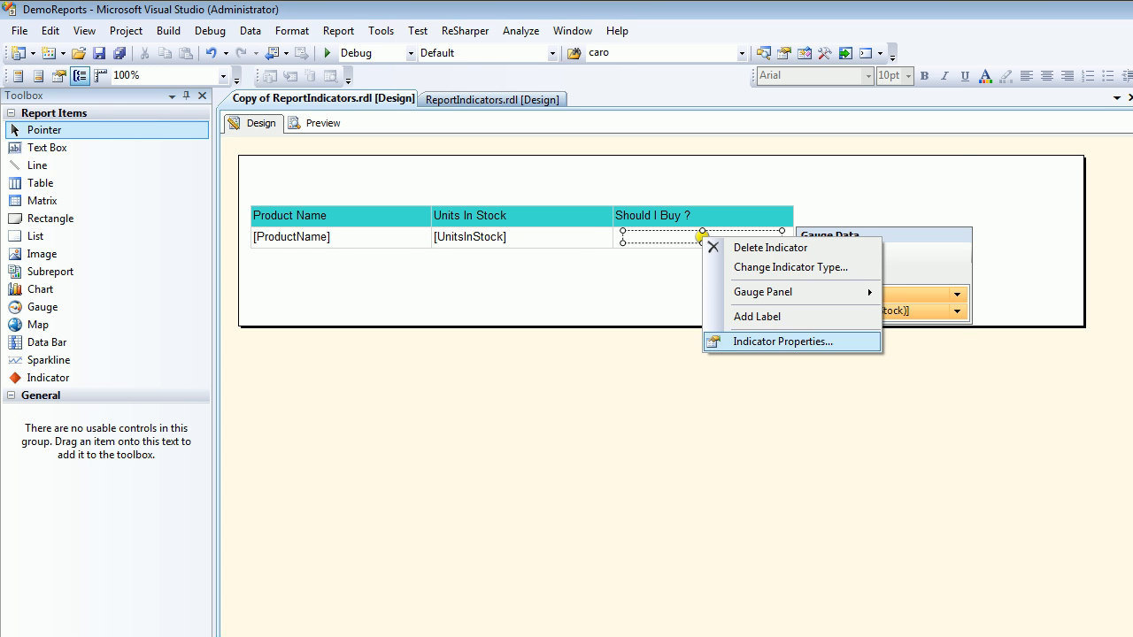
left_click(782, 342)
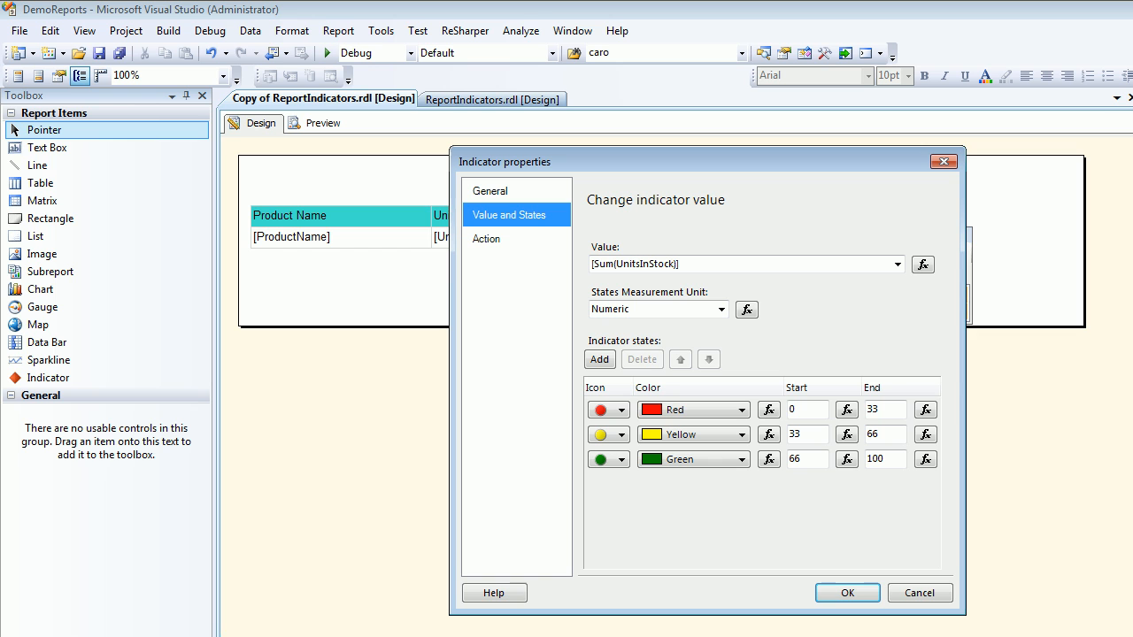
left_click(800, 411)
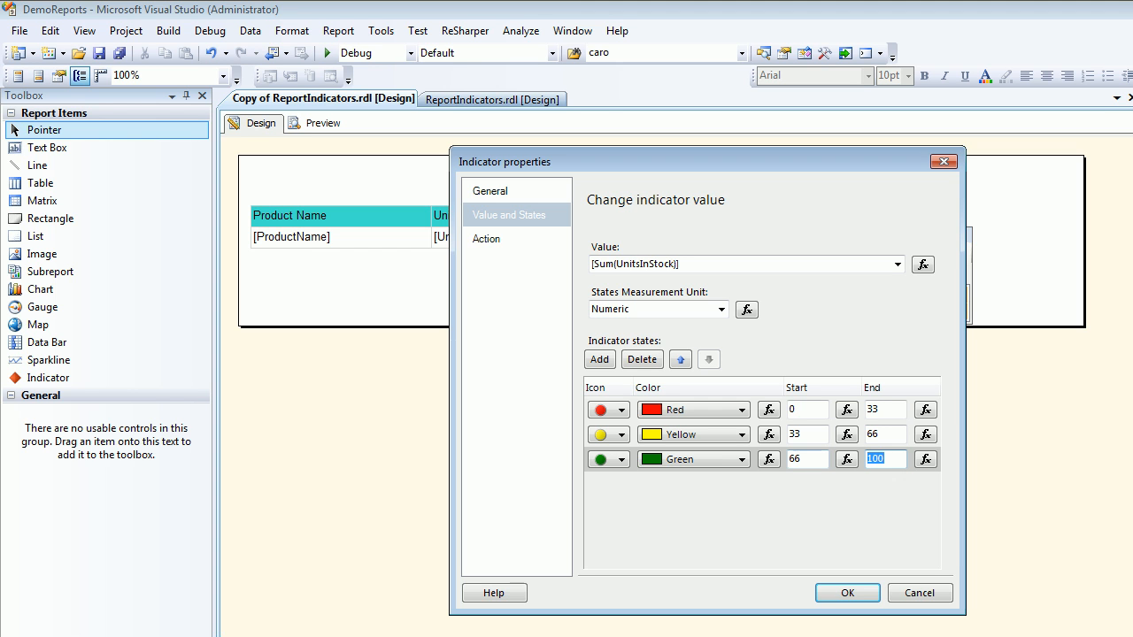
type("125")
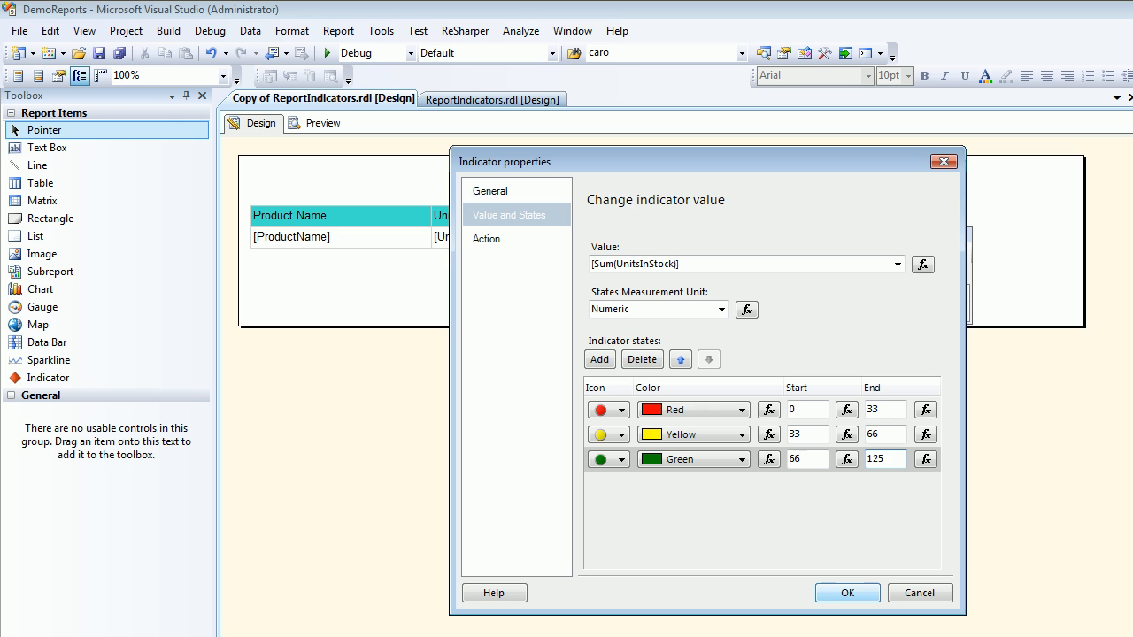
left_click(846, 591)
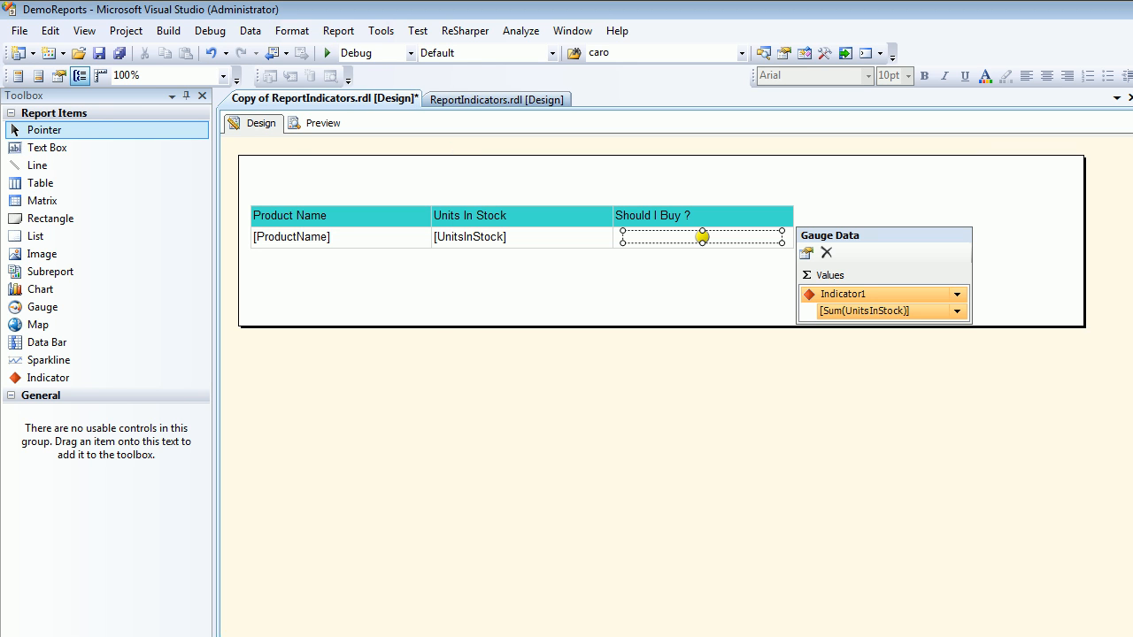
- Preview the copied report and scroll through products, seeing 120 and 104 units show green
left_click(315, 122)
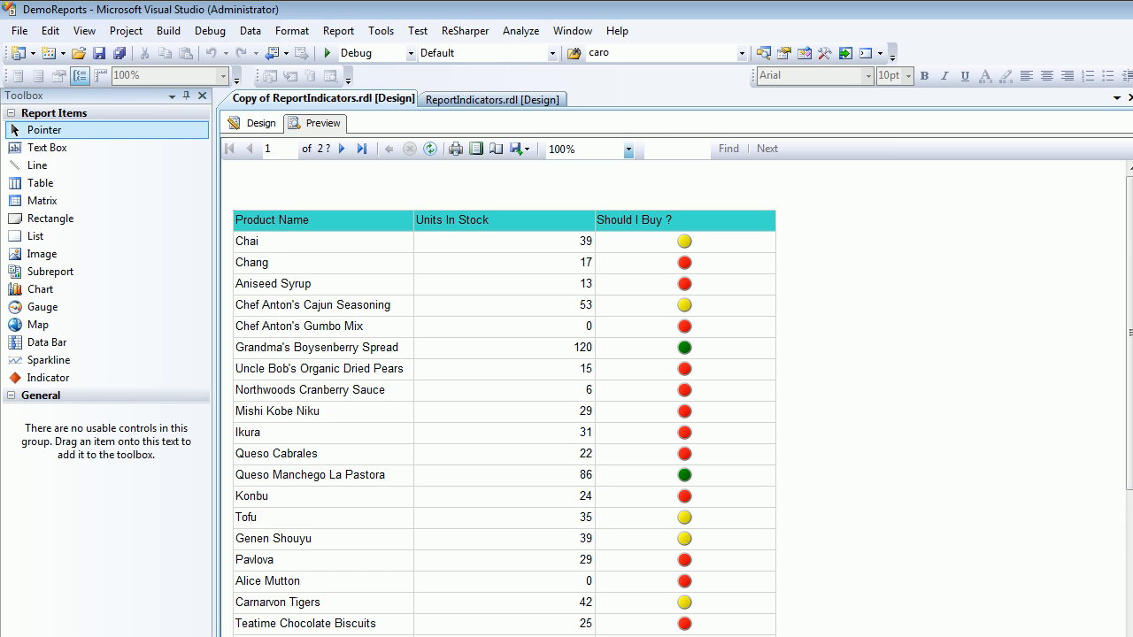
scroll("down", 3)
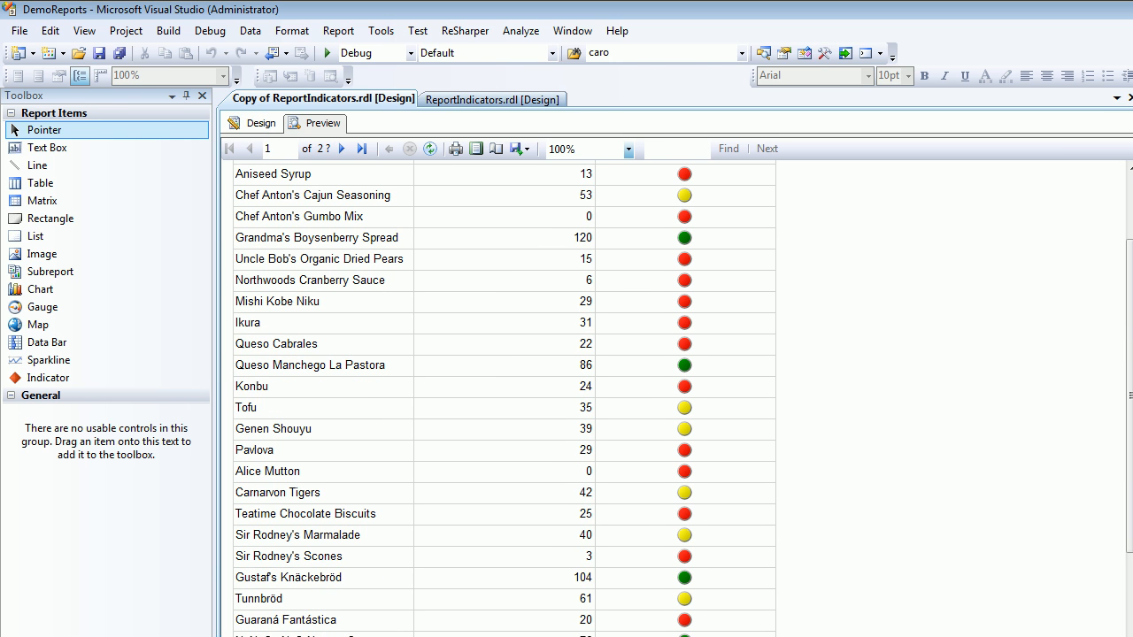
scroll("down", 3)
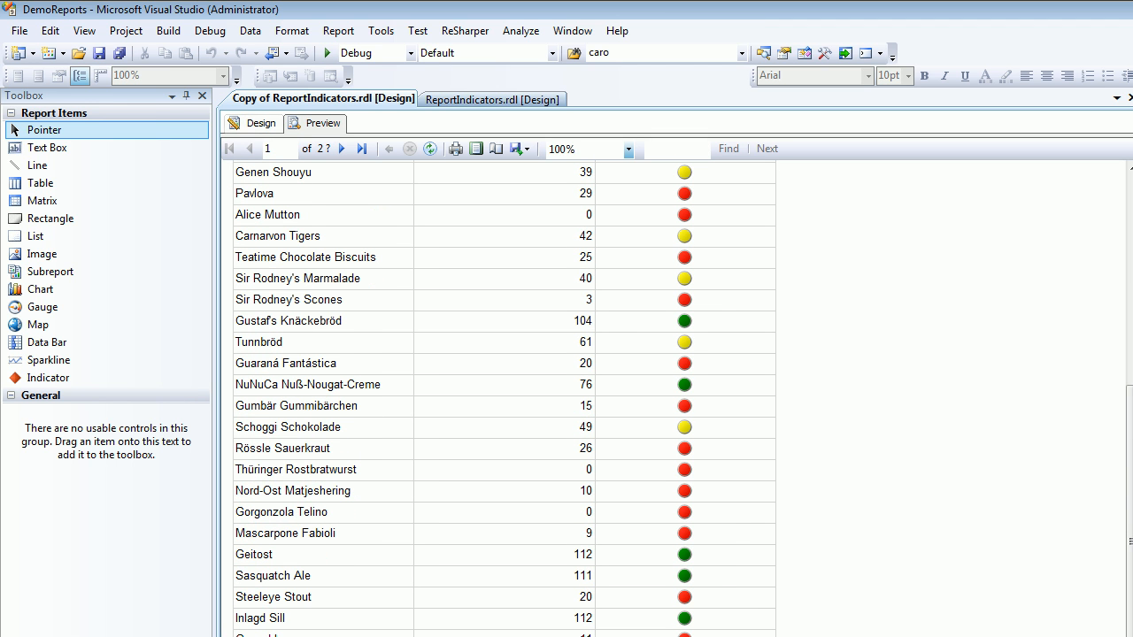
- Back in design, reach the green state's EndValue expression in the indicator's Value and States
left_click(262, 122)
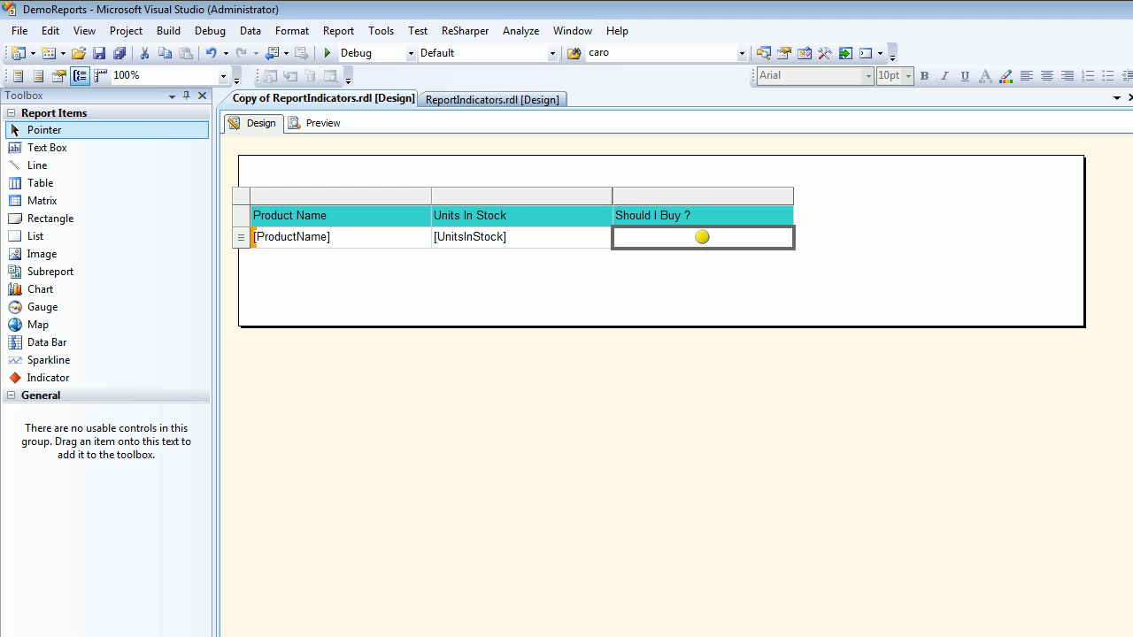
right_click(701, 237)
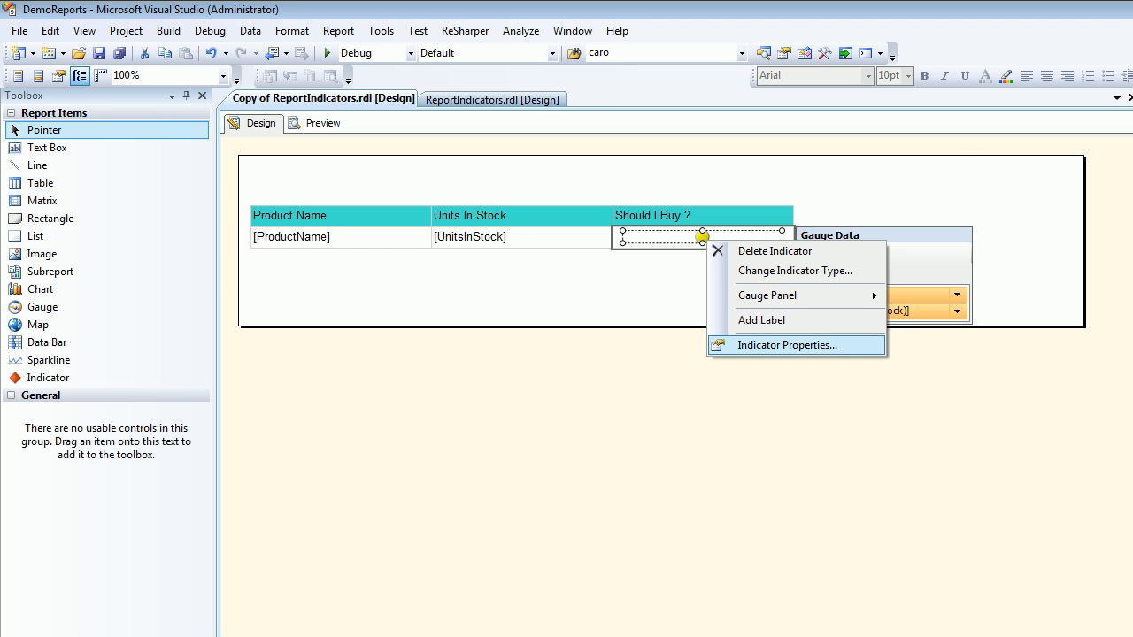
left_click(786, 343)
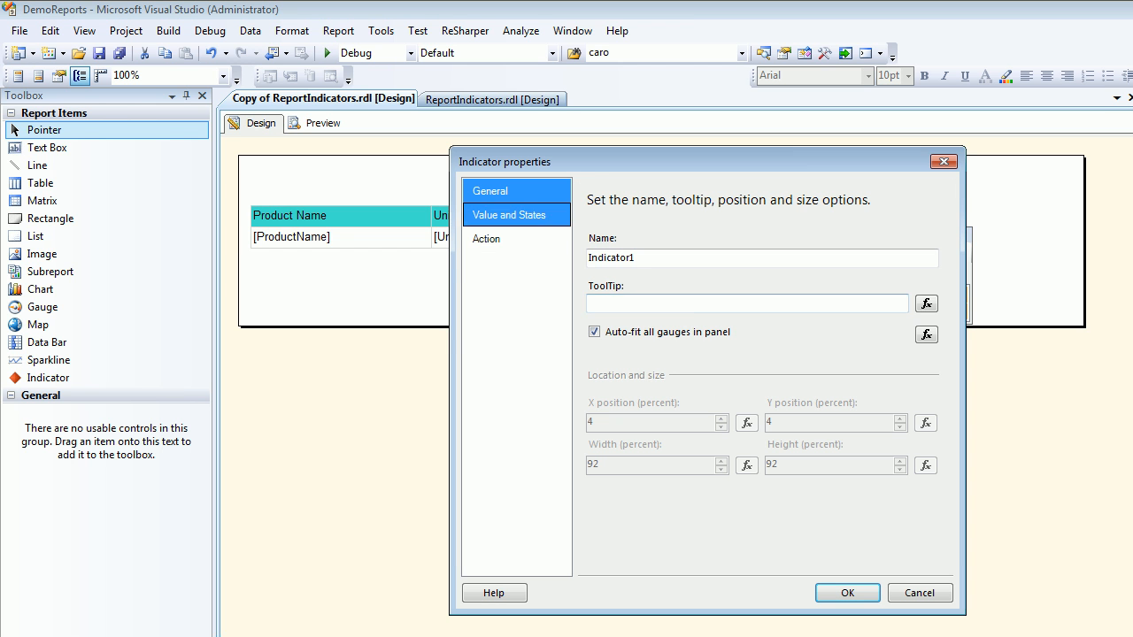
left_click(507, 216)
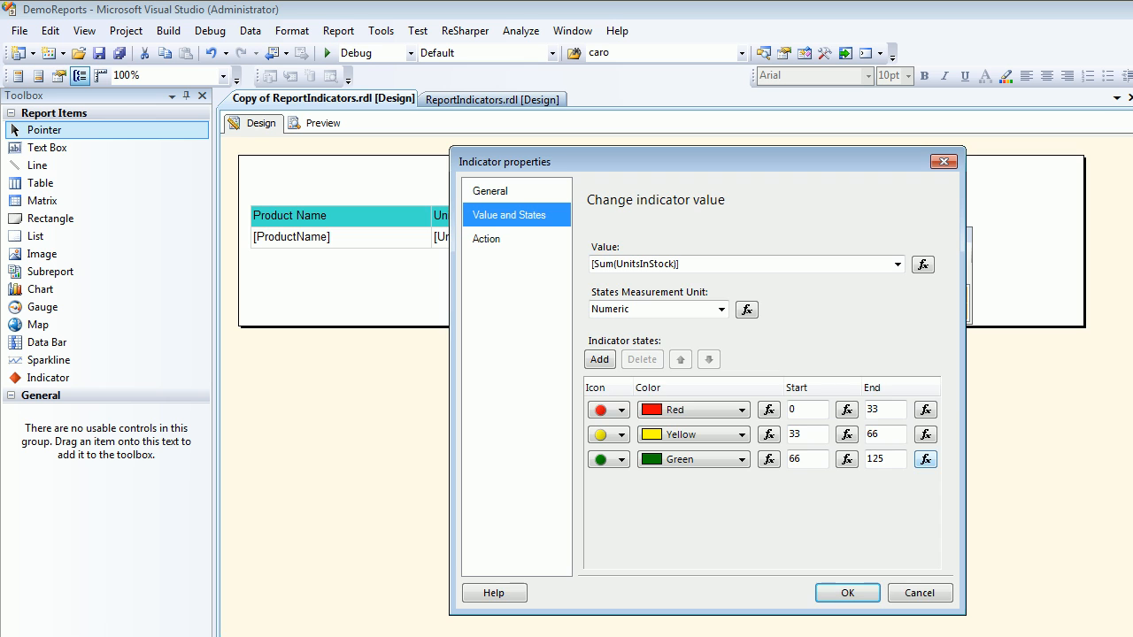
left_click(924, 458)
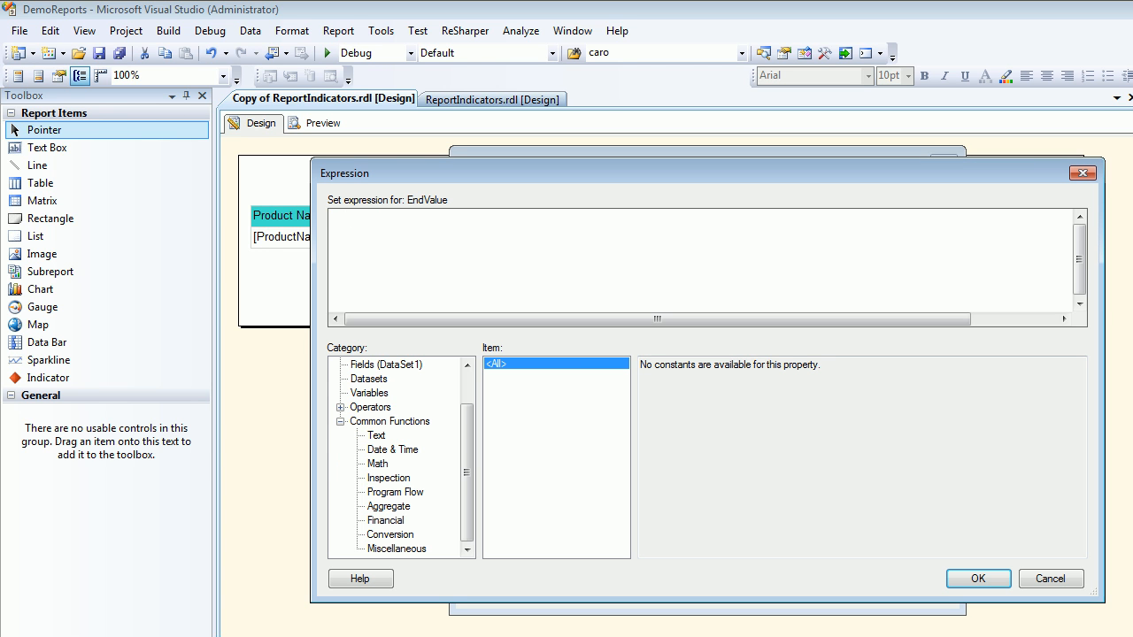
- Write the end value as =Max(Fields!UnitsInStock.Value) and accept the expression
left_click(378, 463)
type("=Max (")
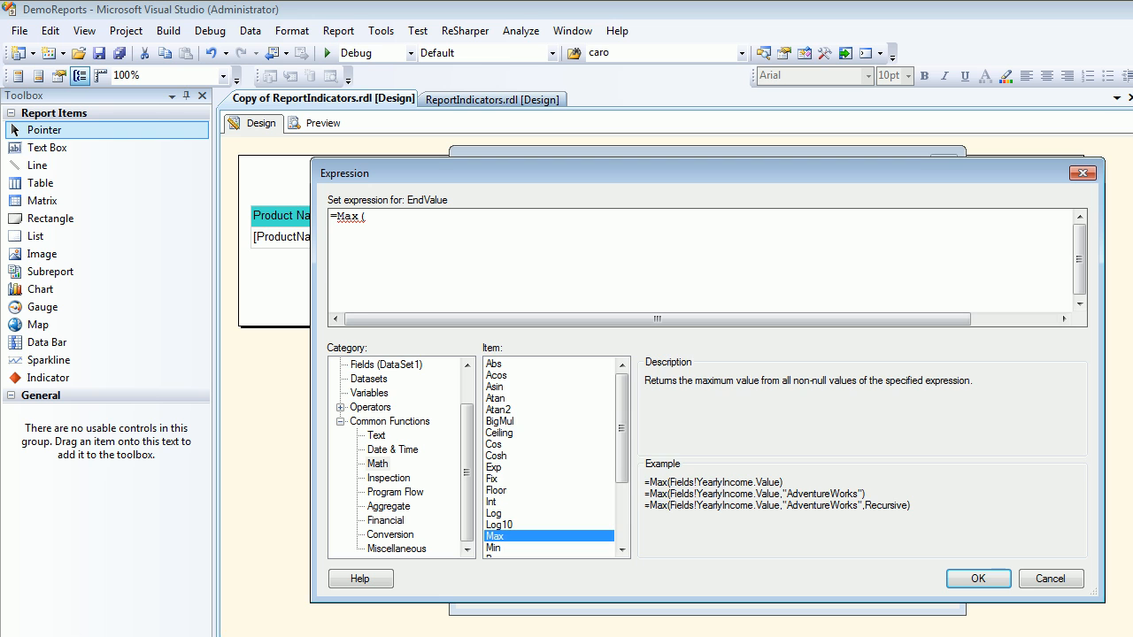
left_click(386, 364)
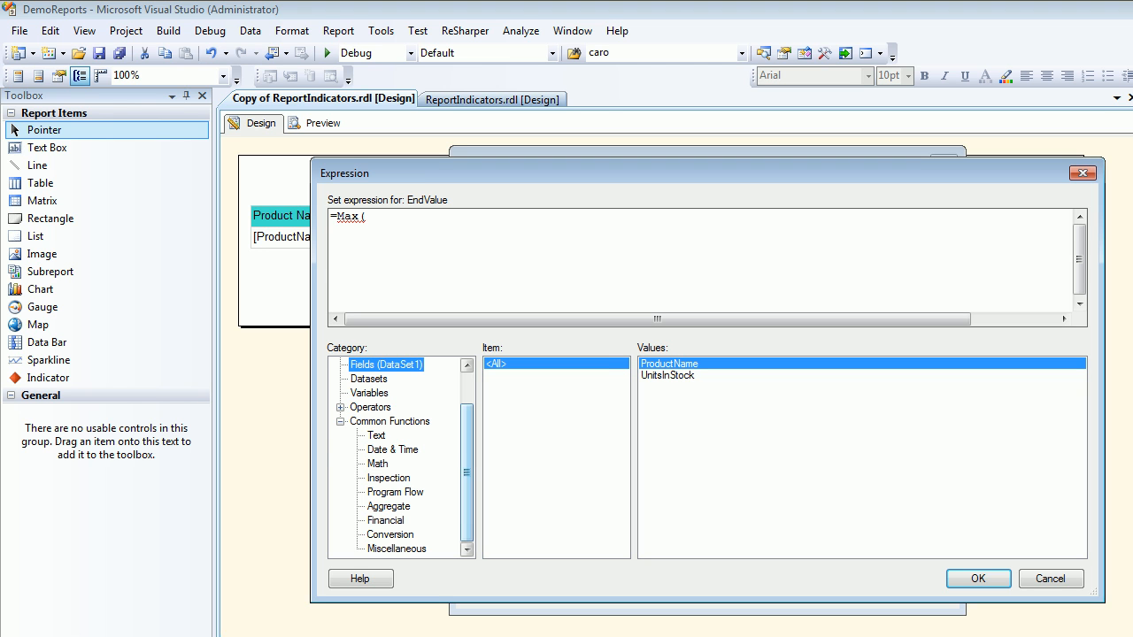
double_click(667, 375)
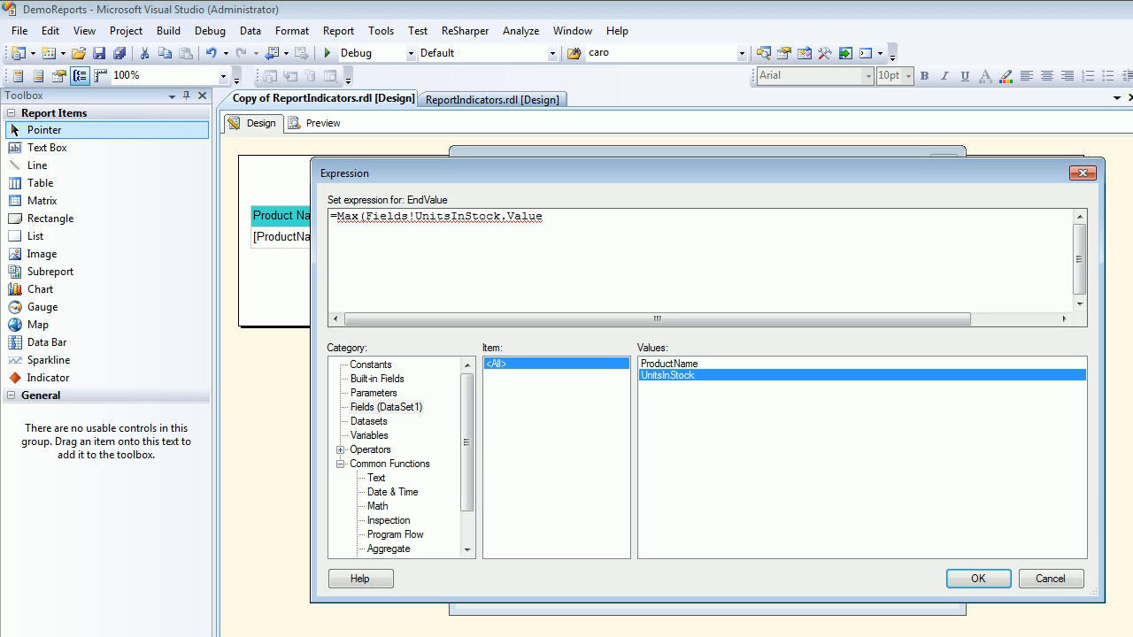
type(")")
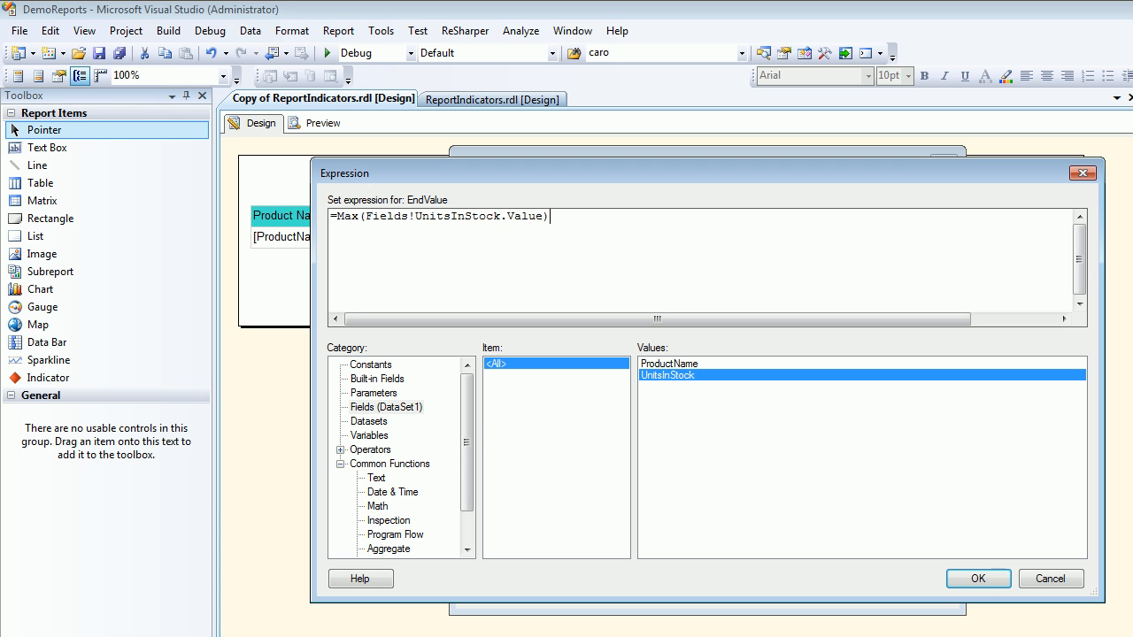
left_click(977, 577)
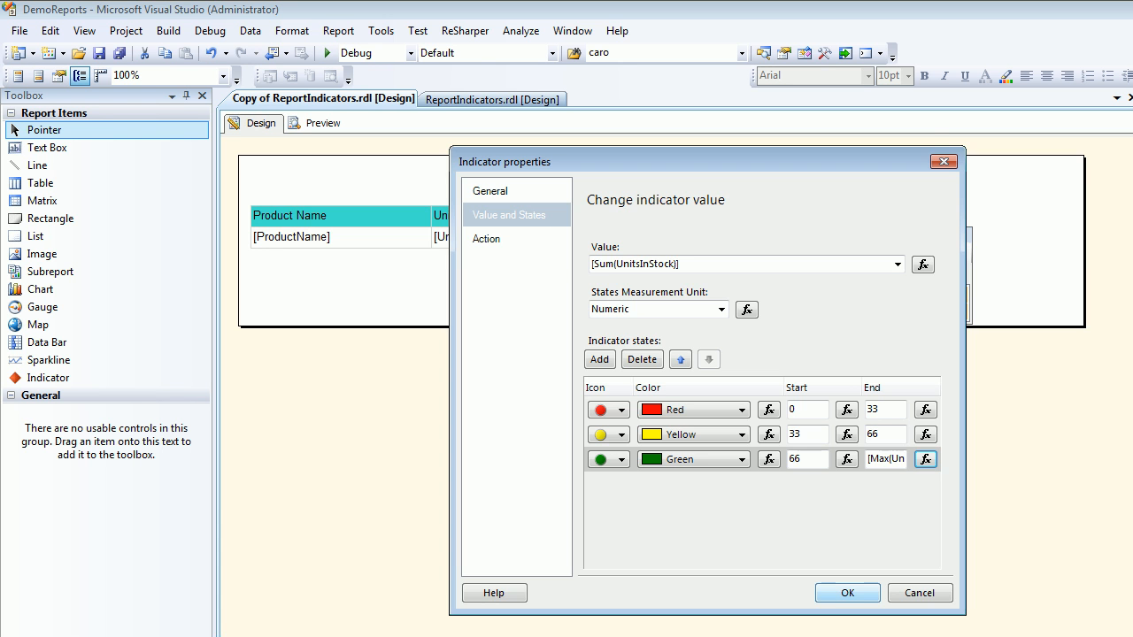
- Apply the Max-based green range, preview the products' traffic lights, and return to design
left_click(846, 591)
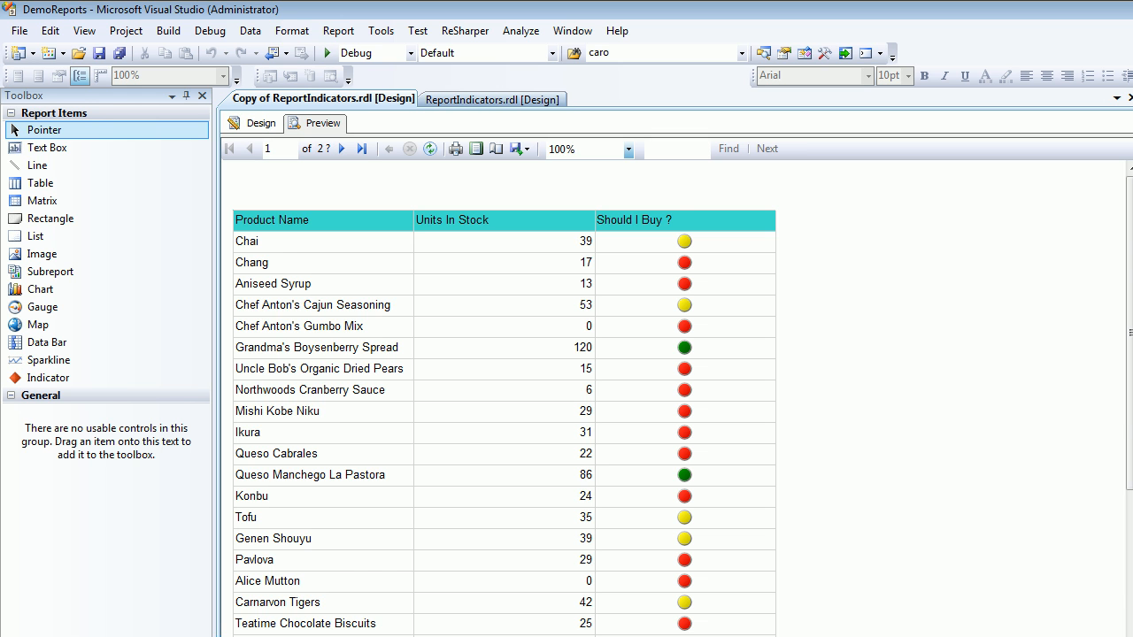
left_click(340, 148)
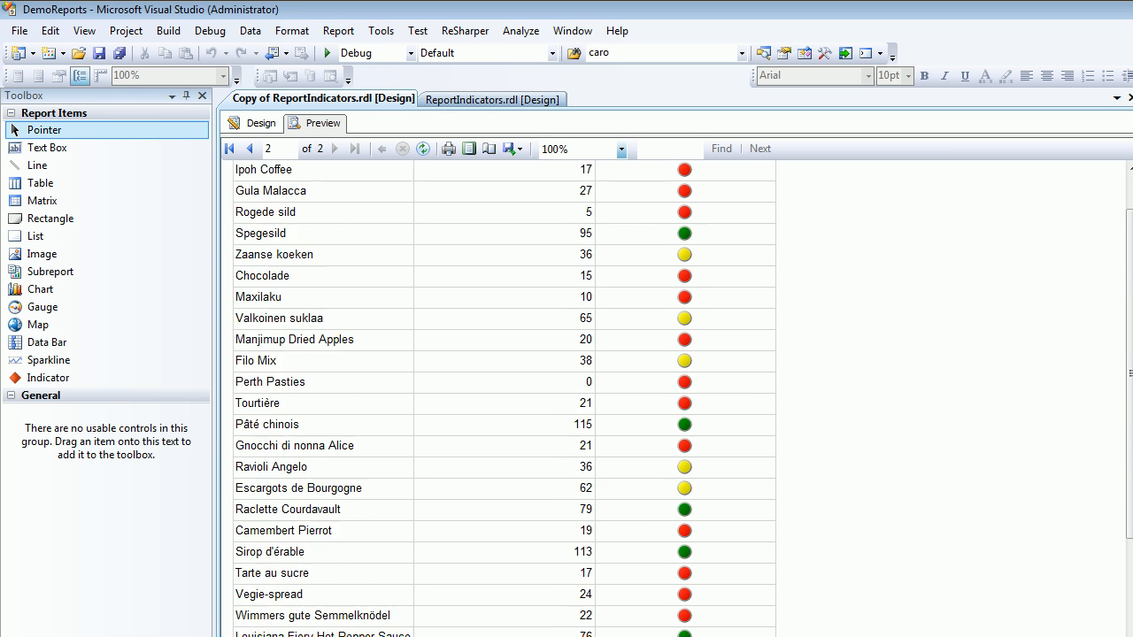
scroll("down", 3)
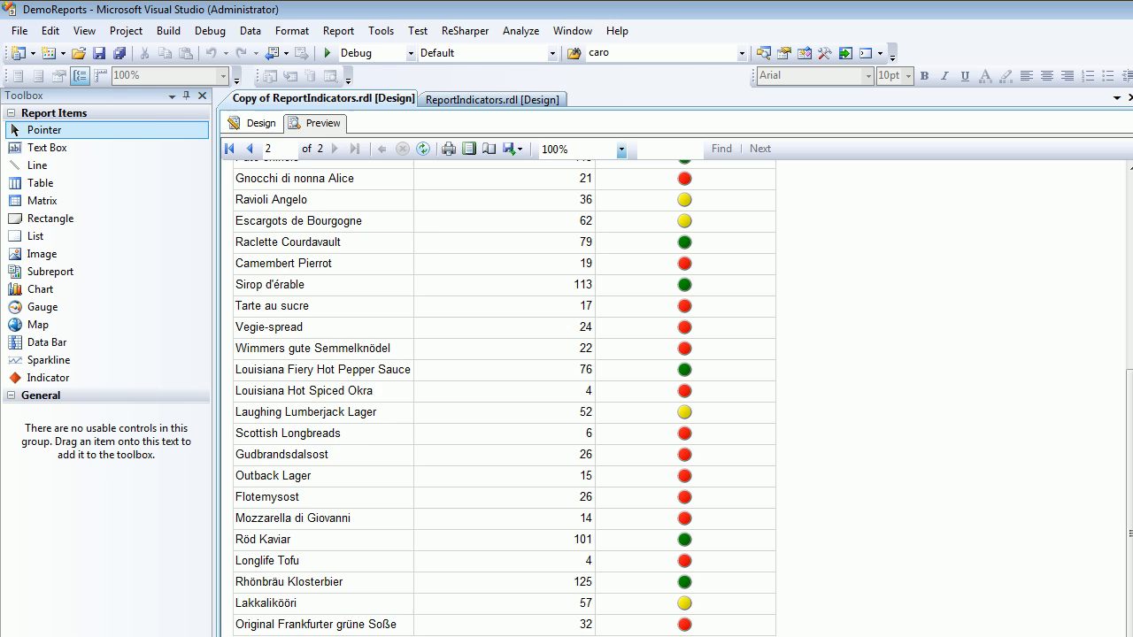
left_click(260, 124)
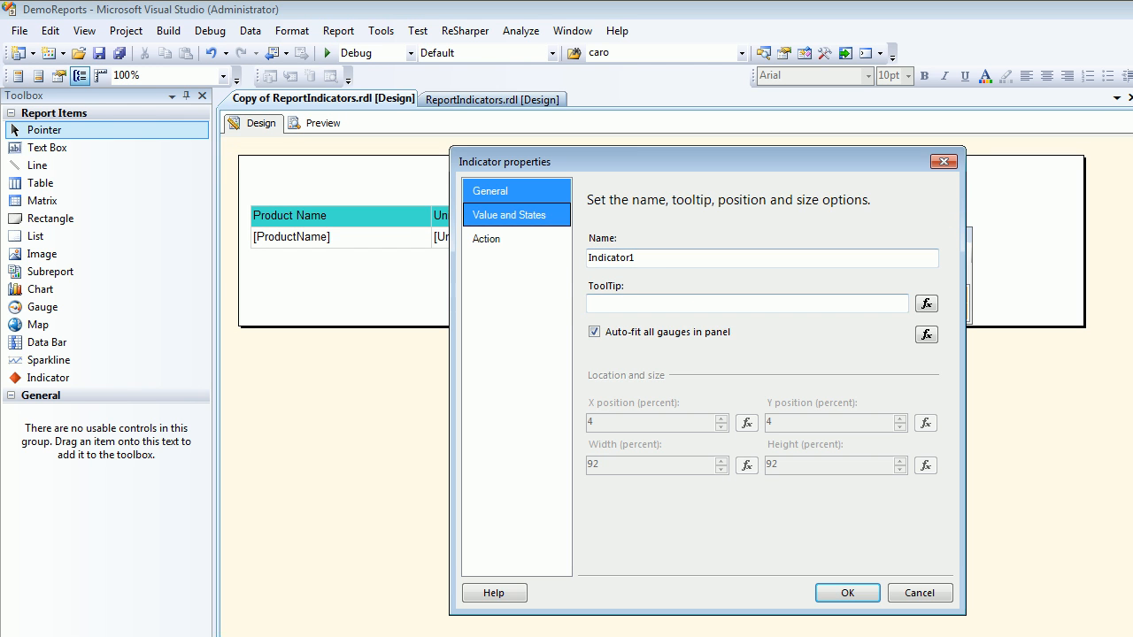
- Check the Numeric/Percentage measurement unit options, close properties, preview again and return to design
left_click(511, 214)
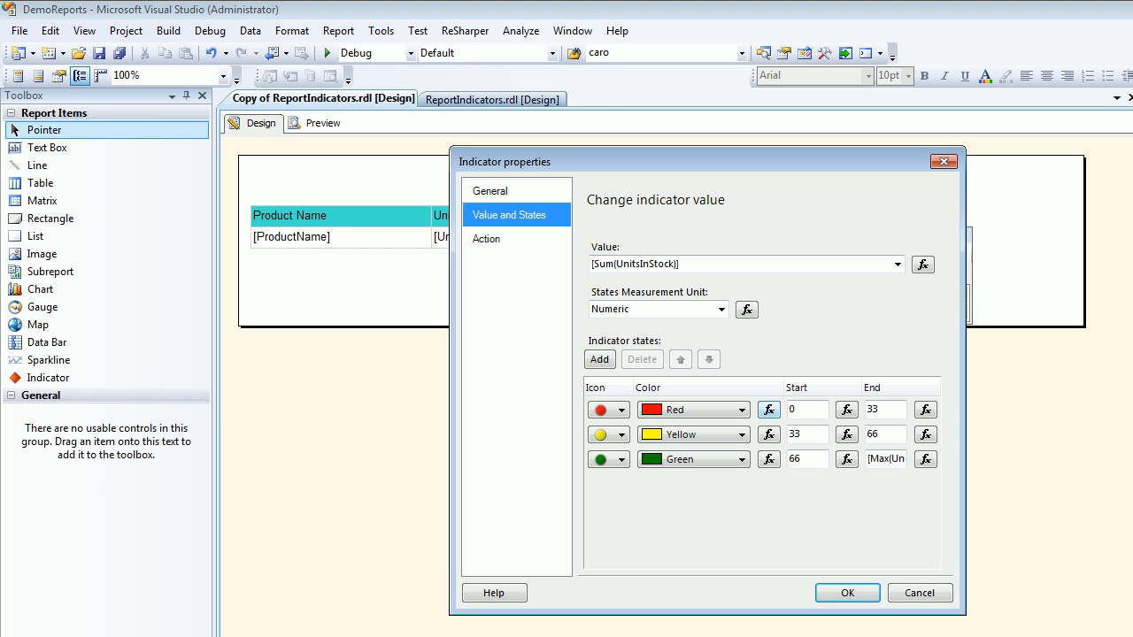
left_click(720, 308)
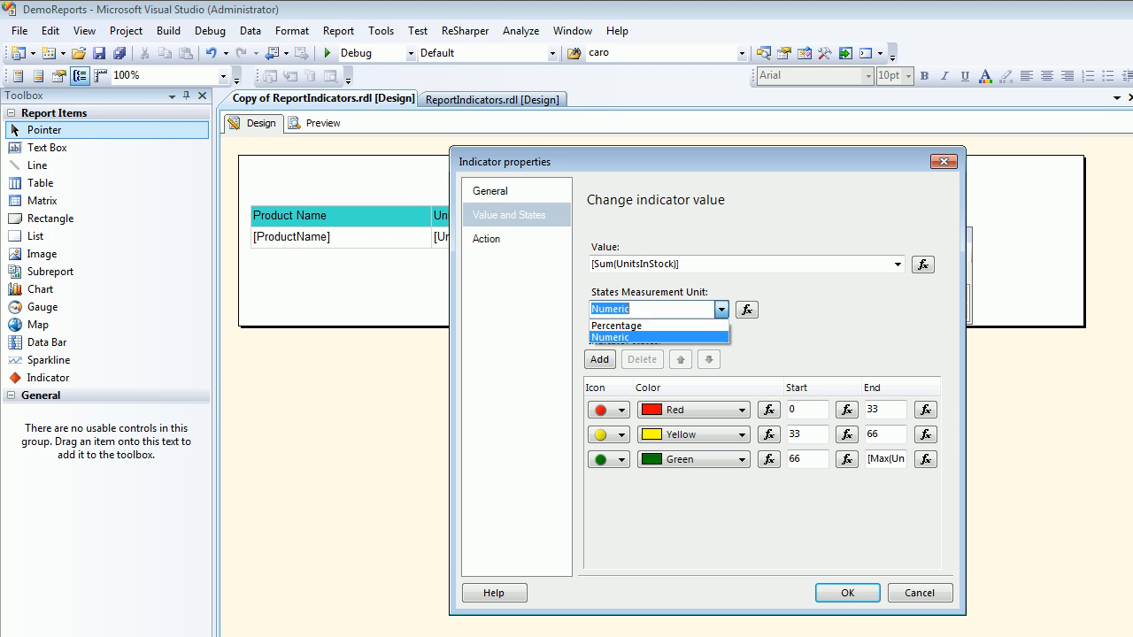
mouse_move(616, 326)
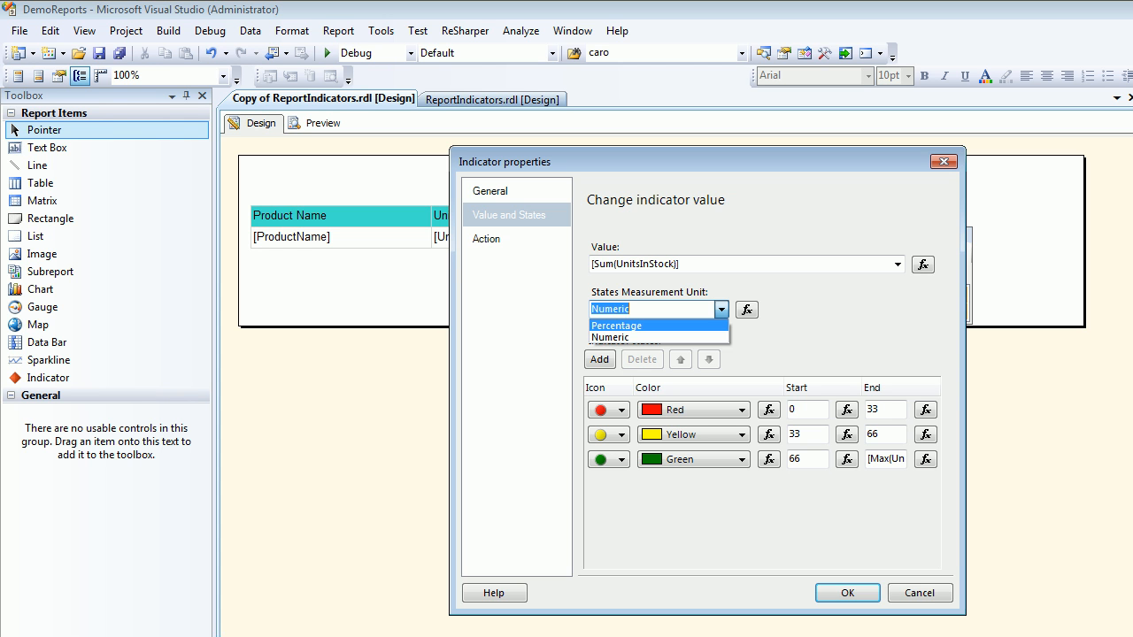
left_click(846, 592)
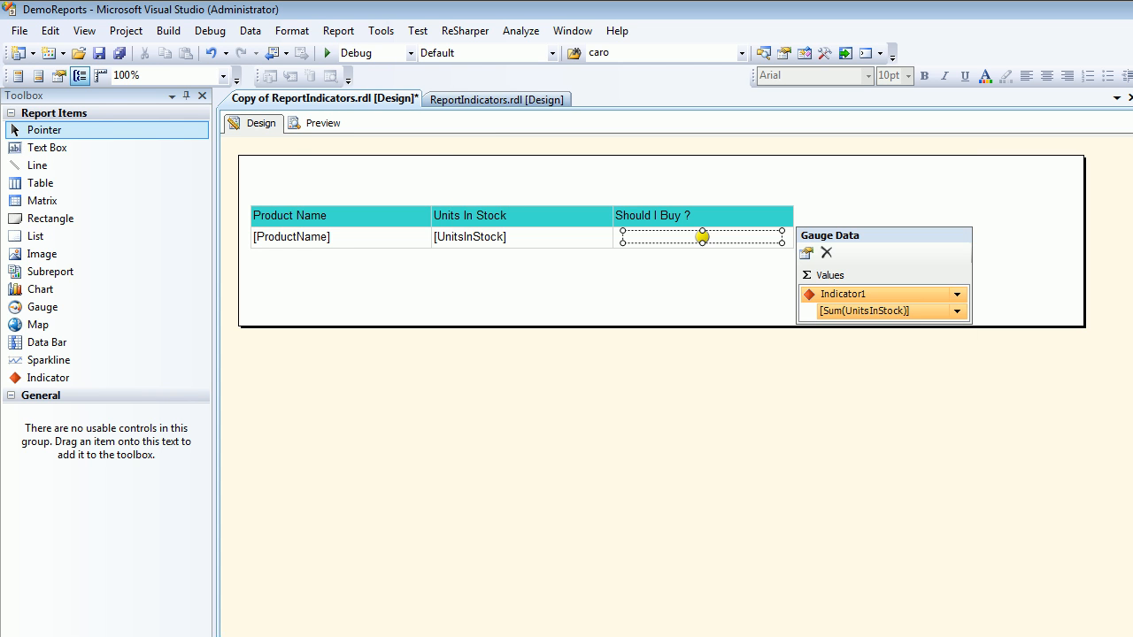
left_click(322, 124)
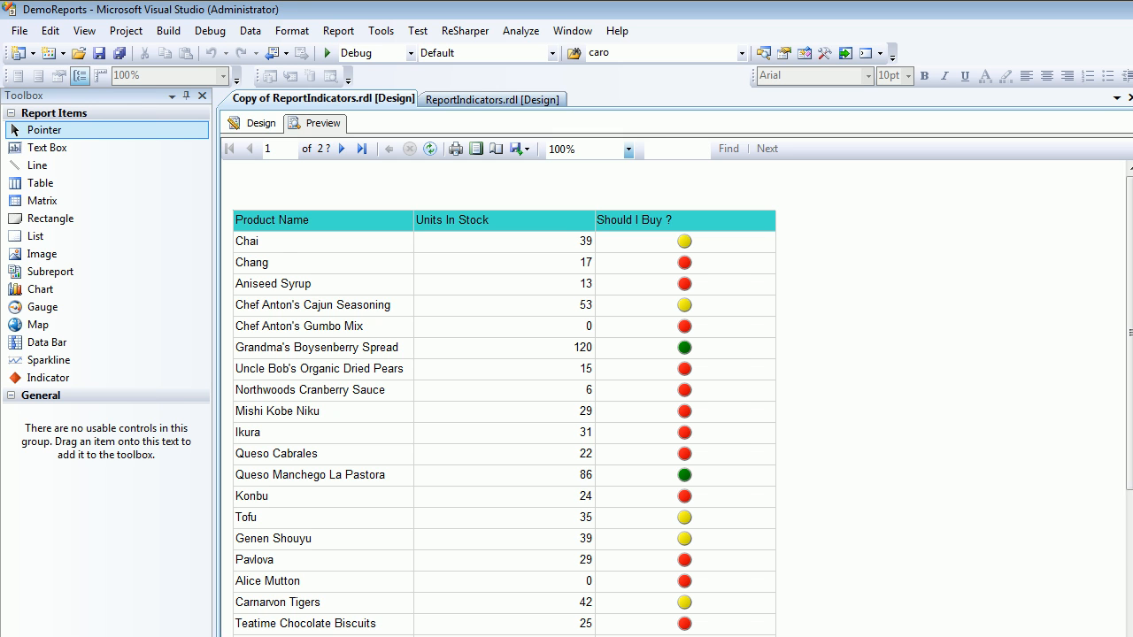
left_click(260, 122)
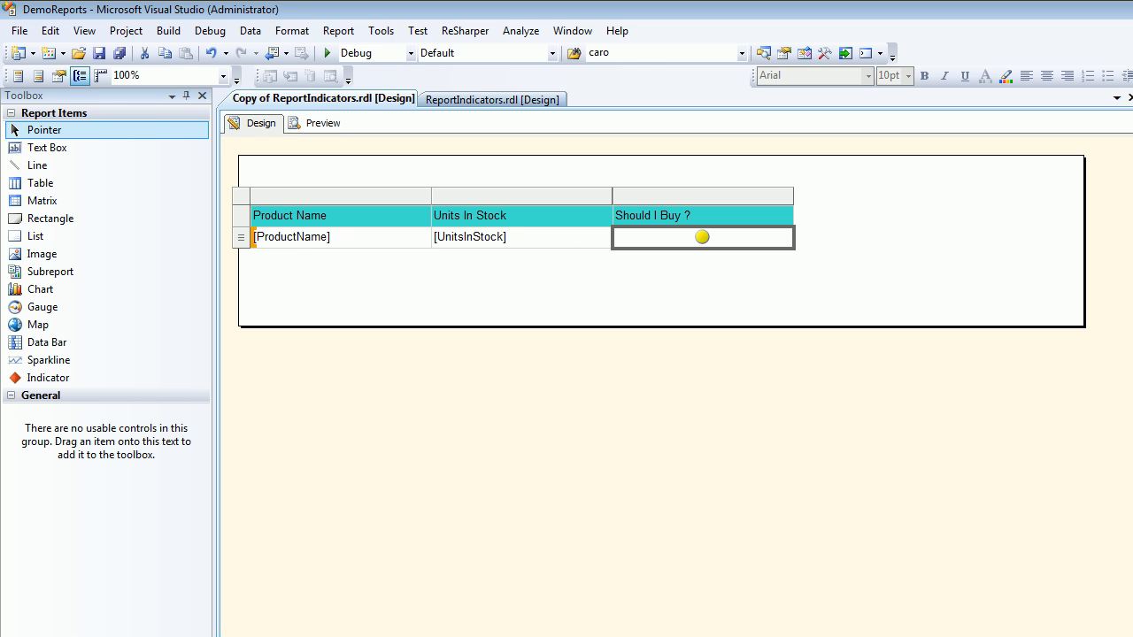
- Set the indicator States Measurement Unit to Percentage and preview, with Chai at 39 units turning red
right_click(701, 237)
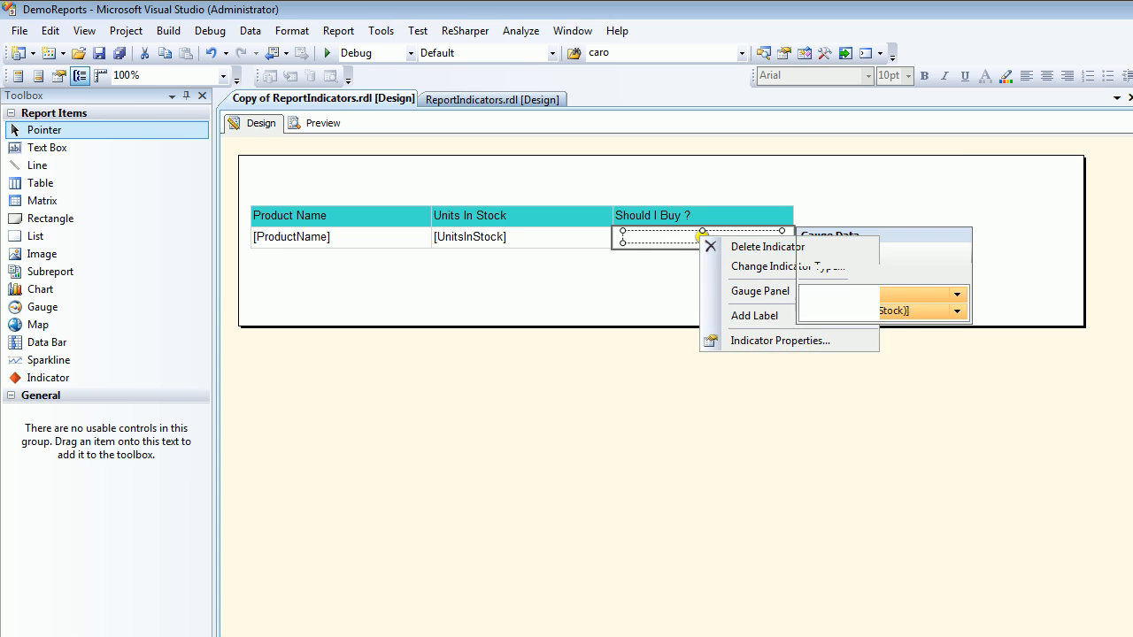
left_click(778, 340)
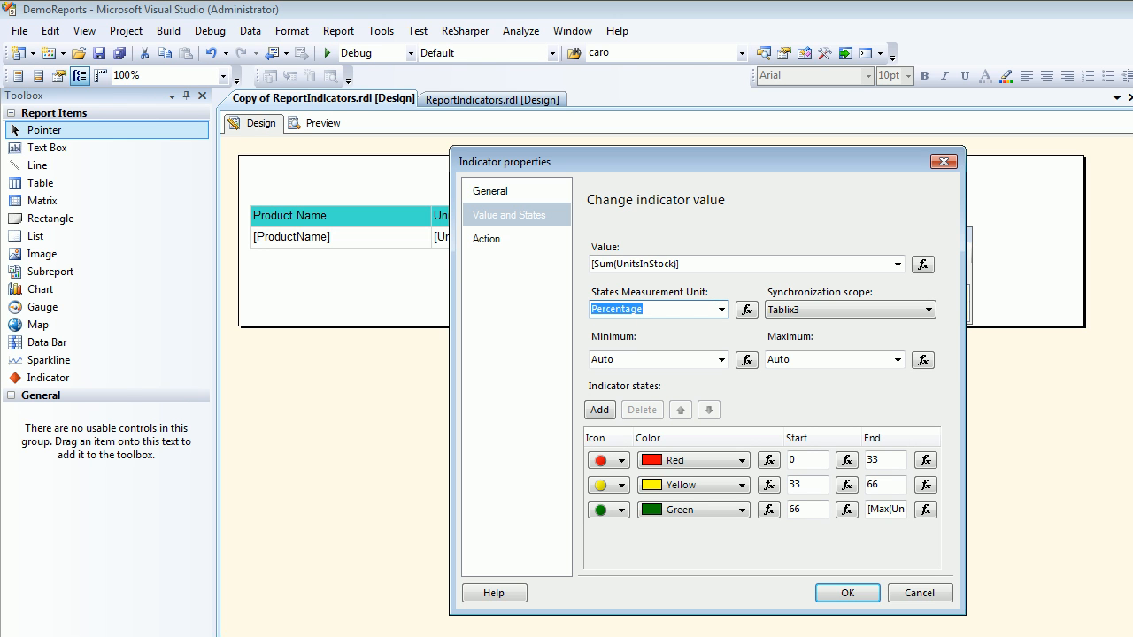
left_click(846, 592)
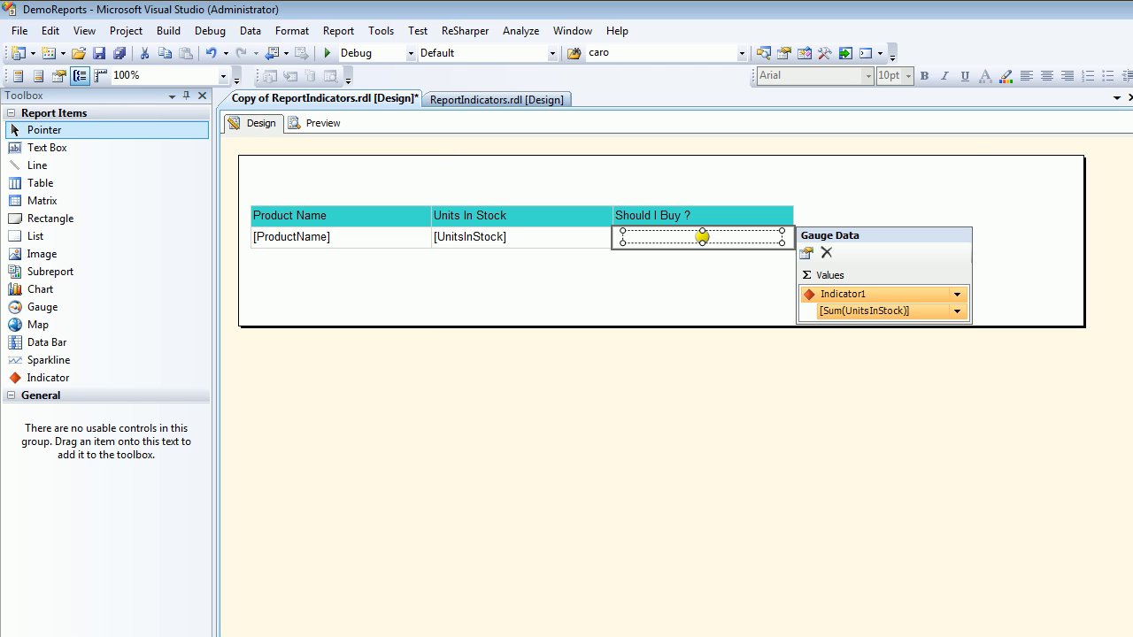
left_click(322, 124)
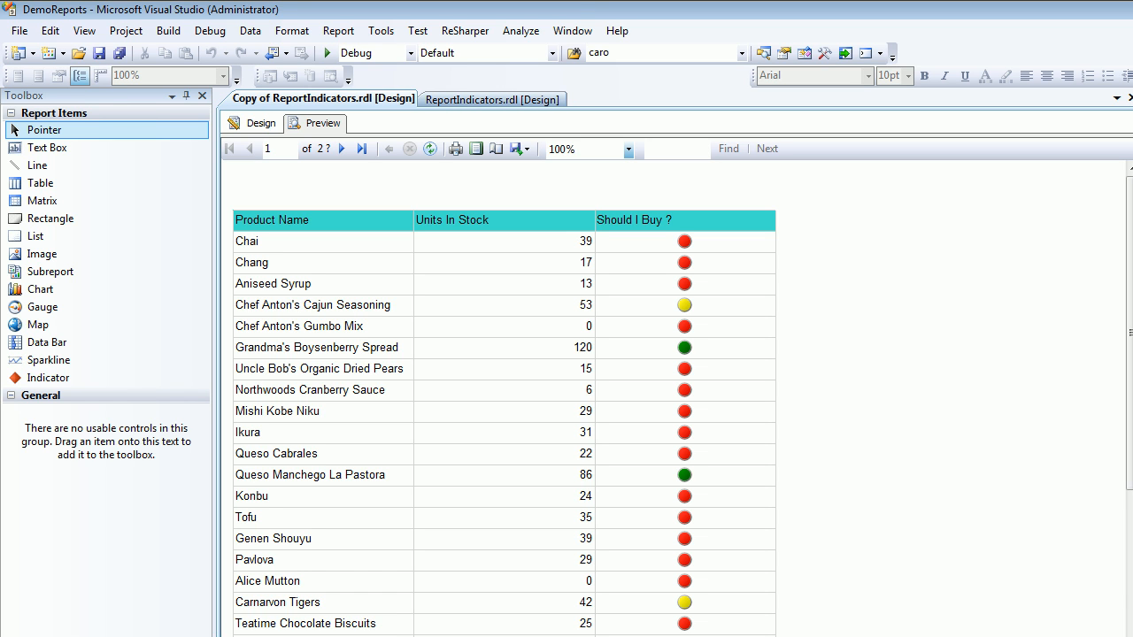
mouse_move(255, 123)
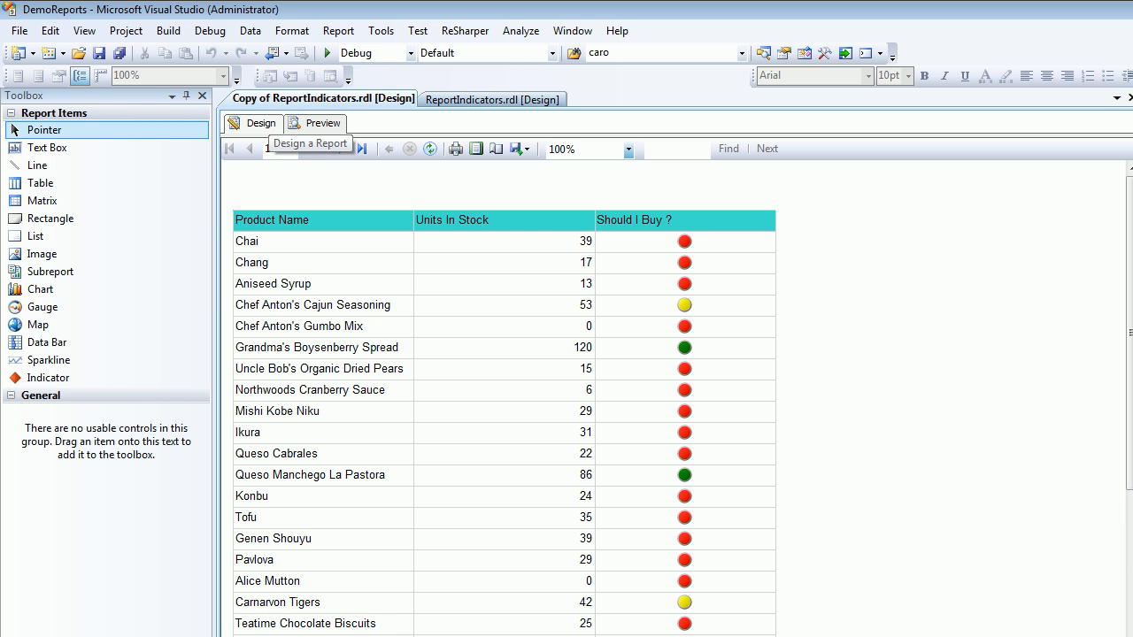
- Return to design and the indicator properties to set states back to Numeric
left_click(261, 122)
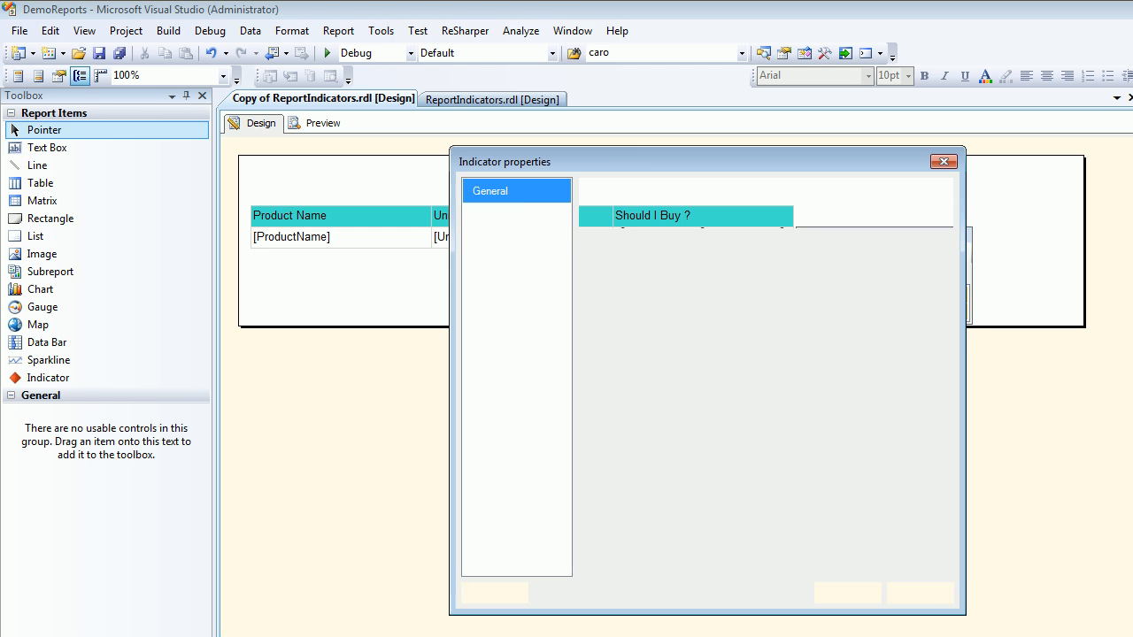
left_click(508, 214)
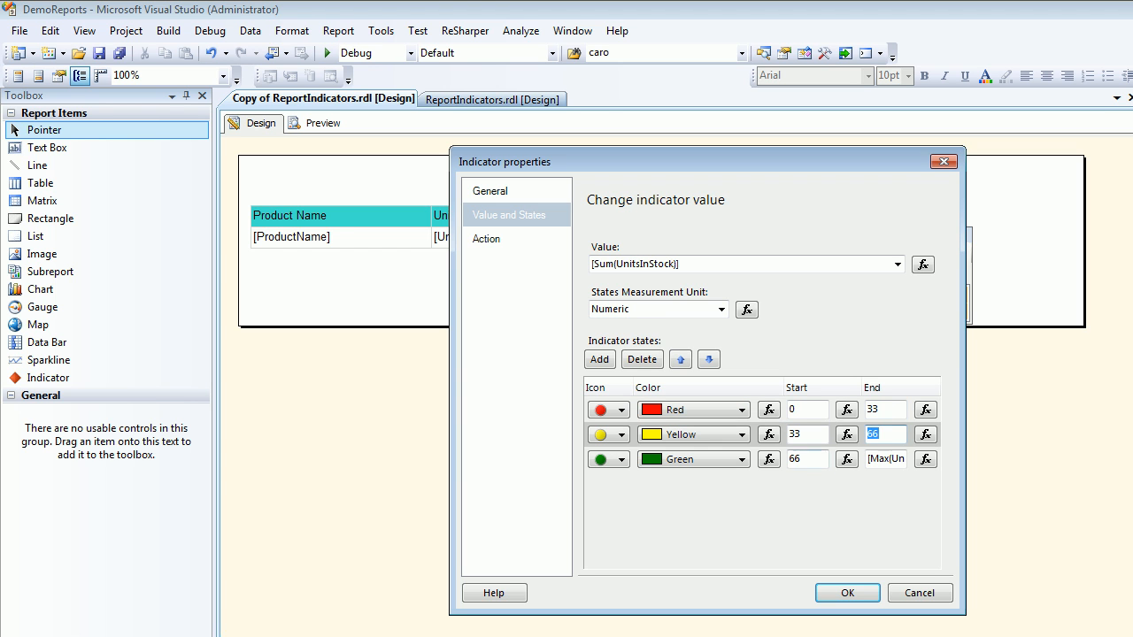
- In the original ReportIndicators, review the indicator's percentage state ranges in Value and States
left_click(846, 593)
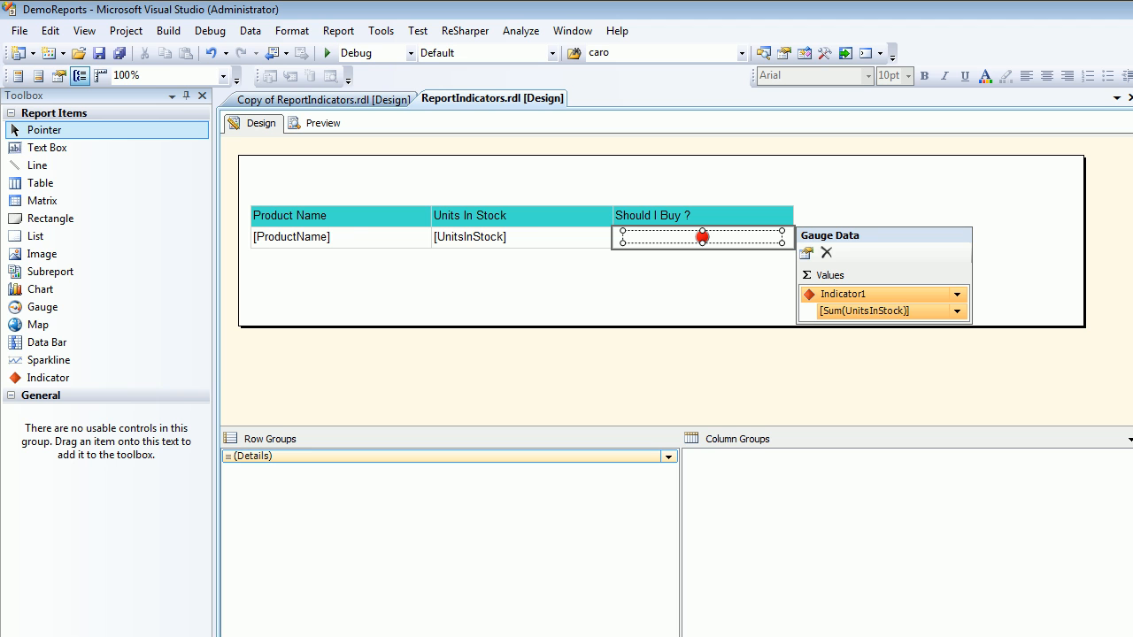
right_click(701, 237)
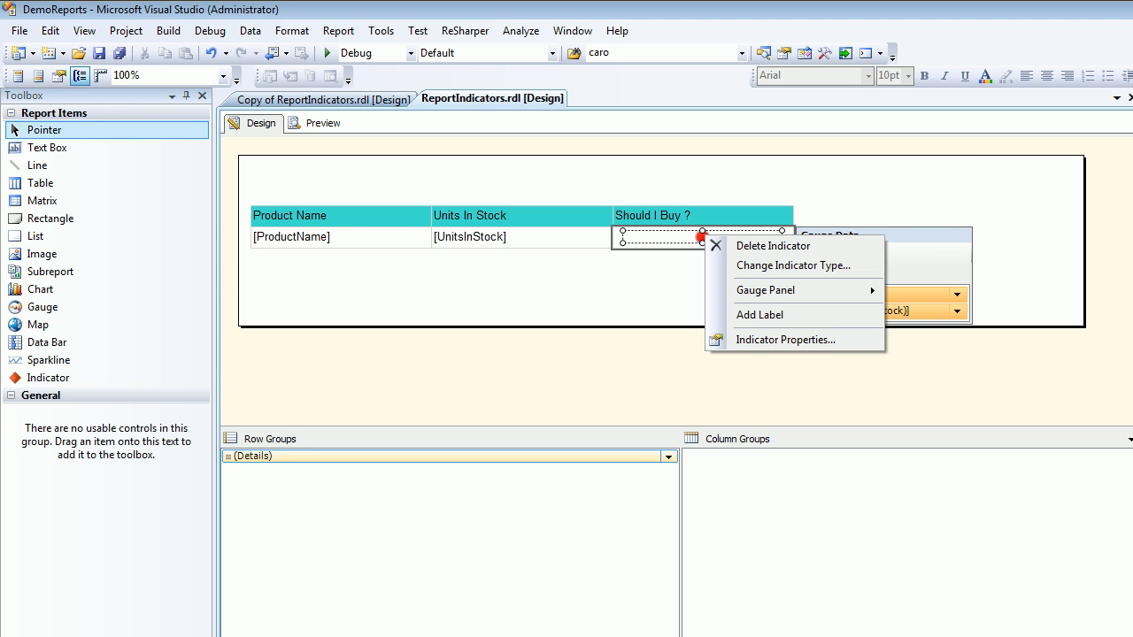
left_click(786, 340)
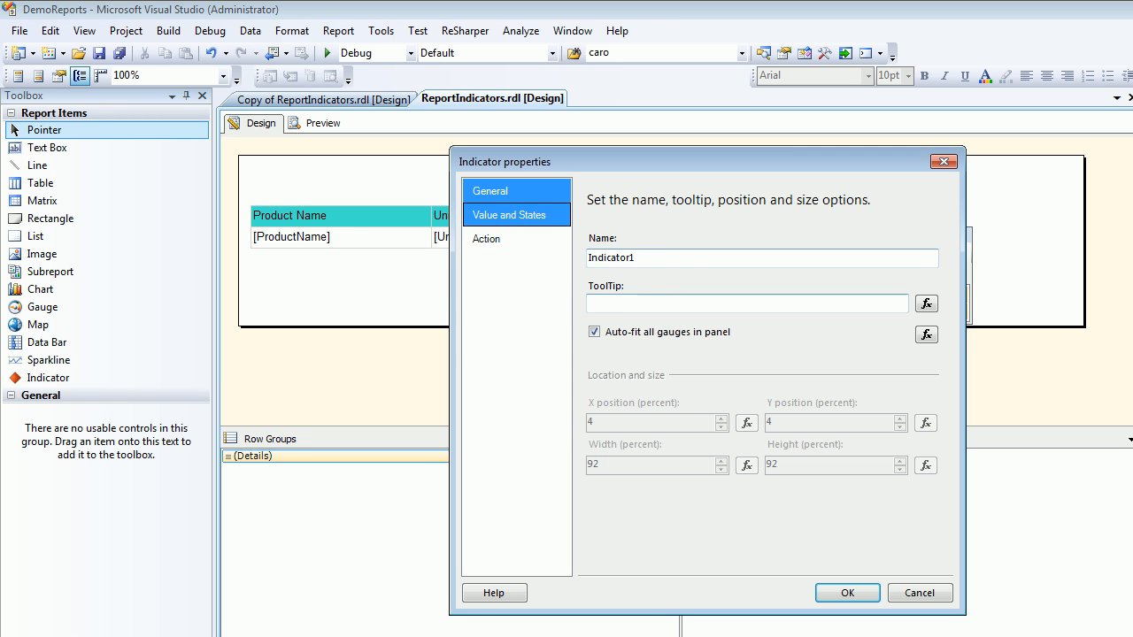
left_click(517, 214)
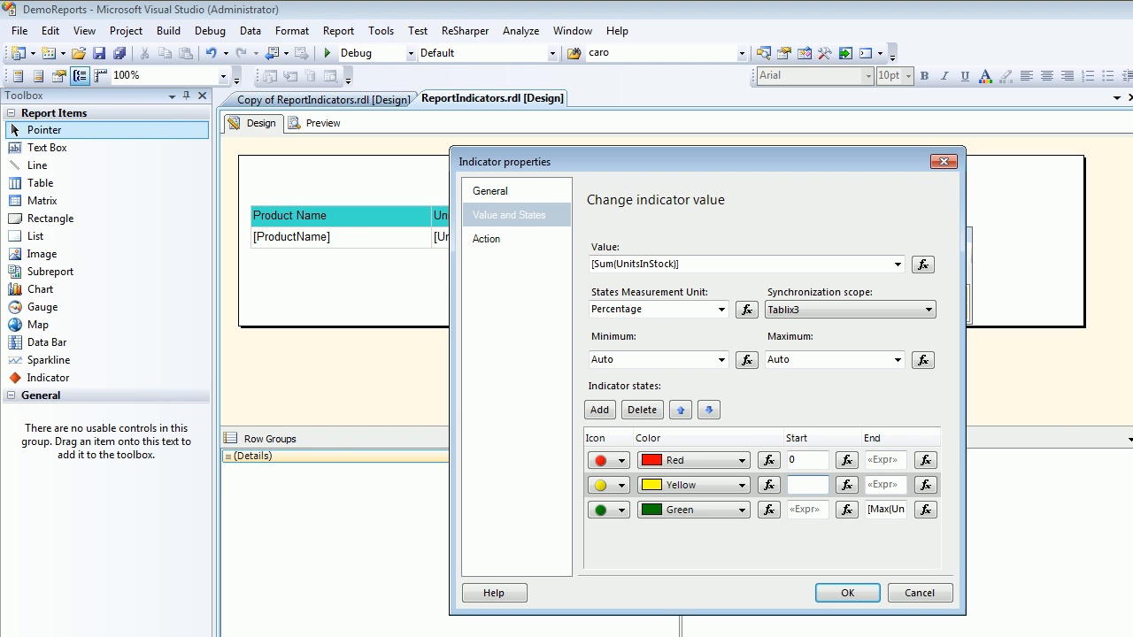
left_click(923, 460)
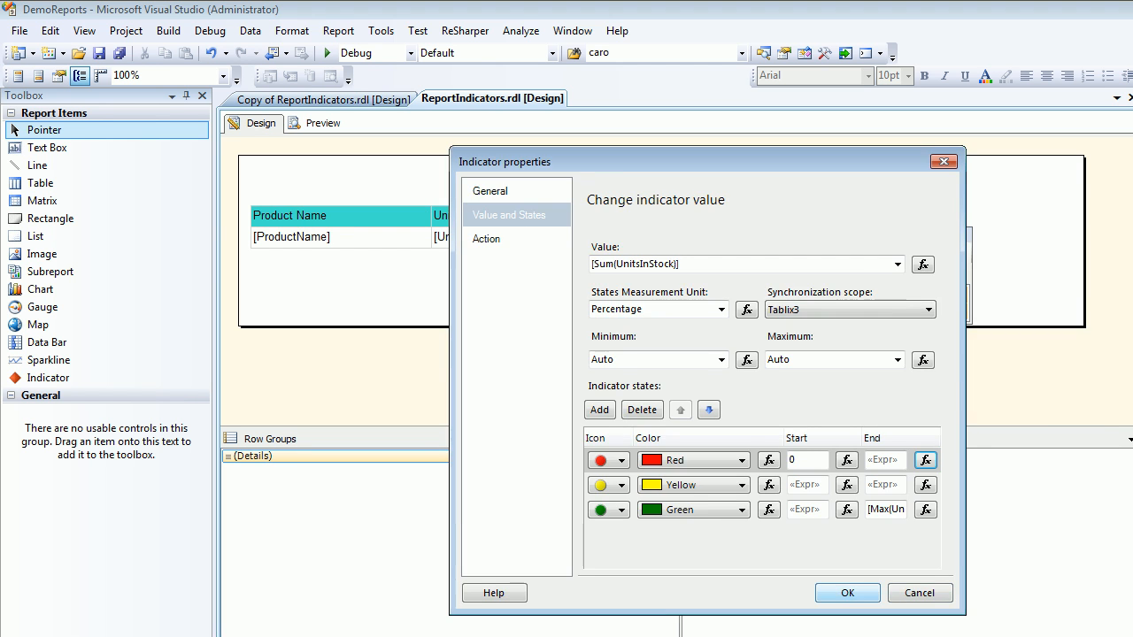
- Close the properties, preview the Red Parameter prompt, and return to the design layout
left_click(847, 593)
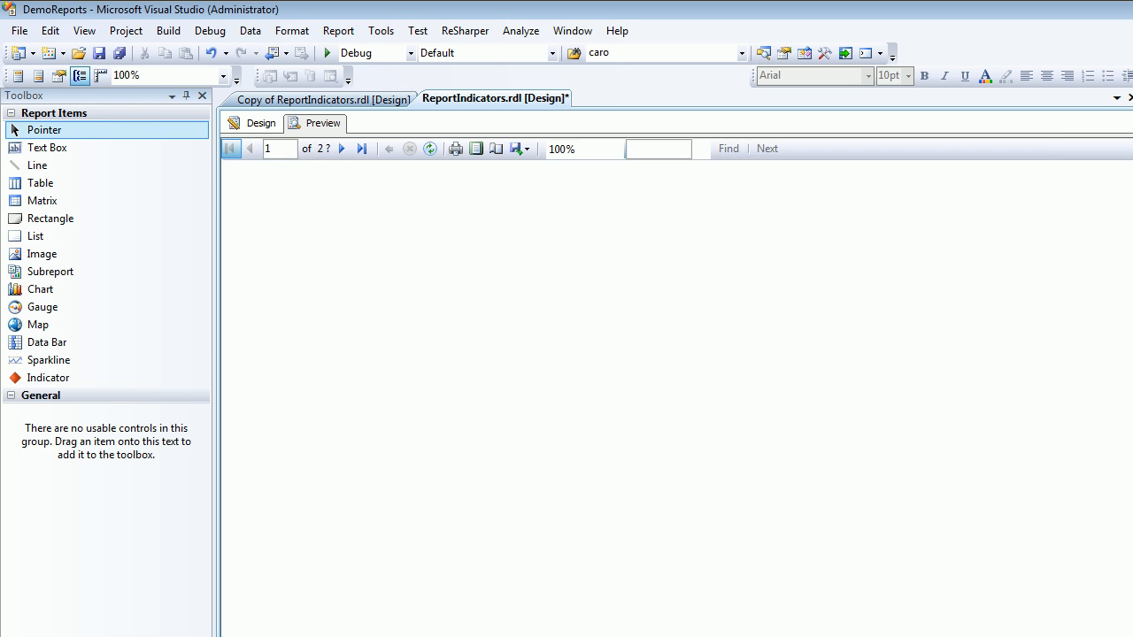
left_click(322, 124)
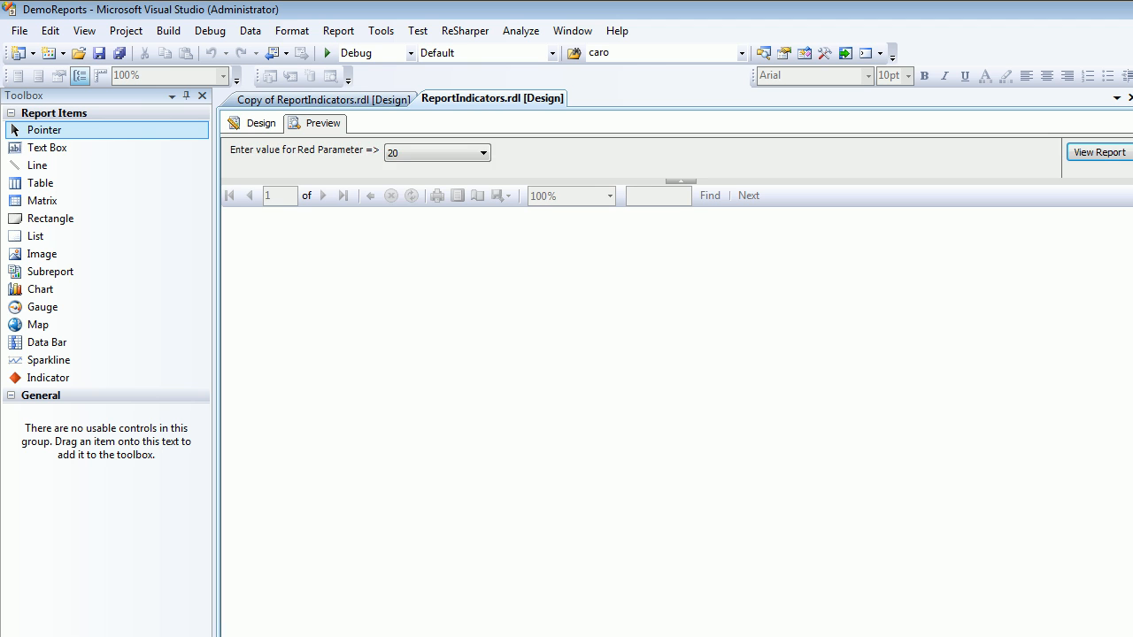
left_click(260, 122)
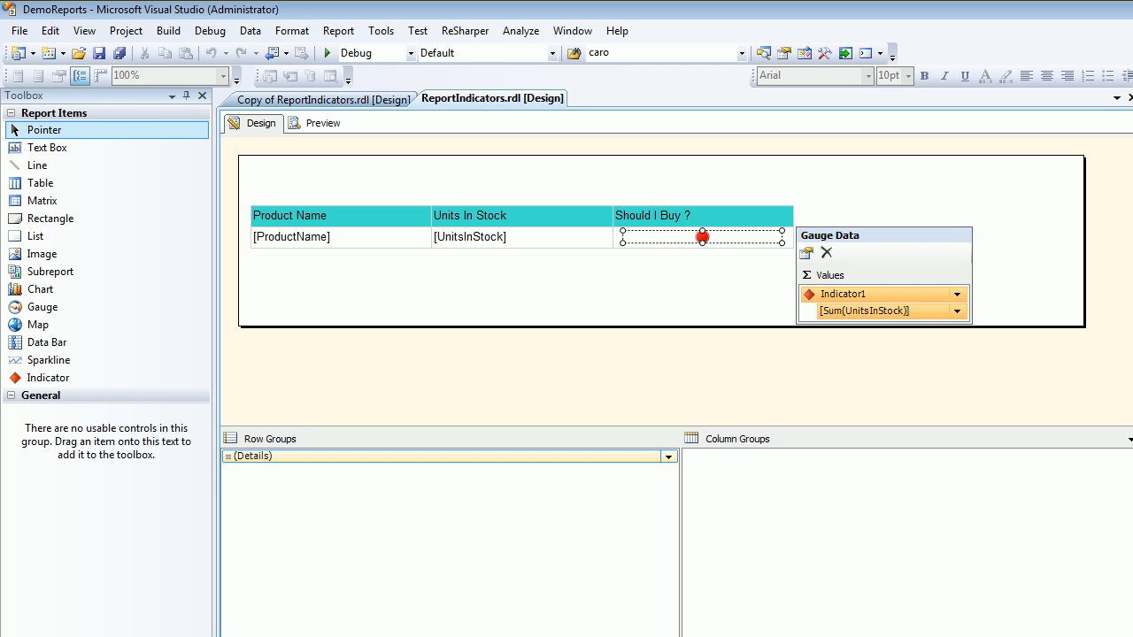
right_click(701, 237)
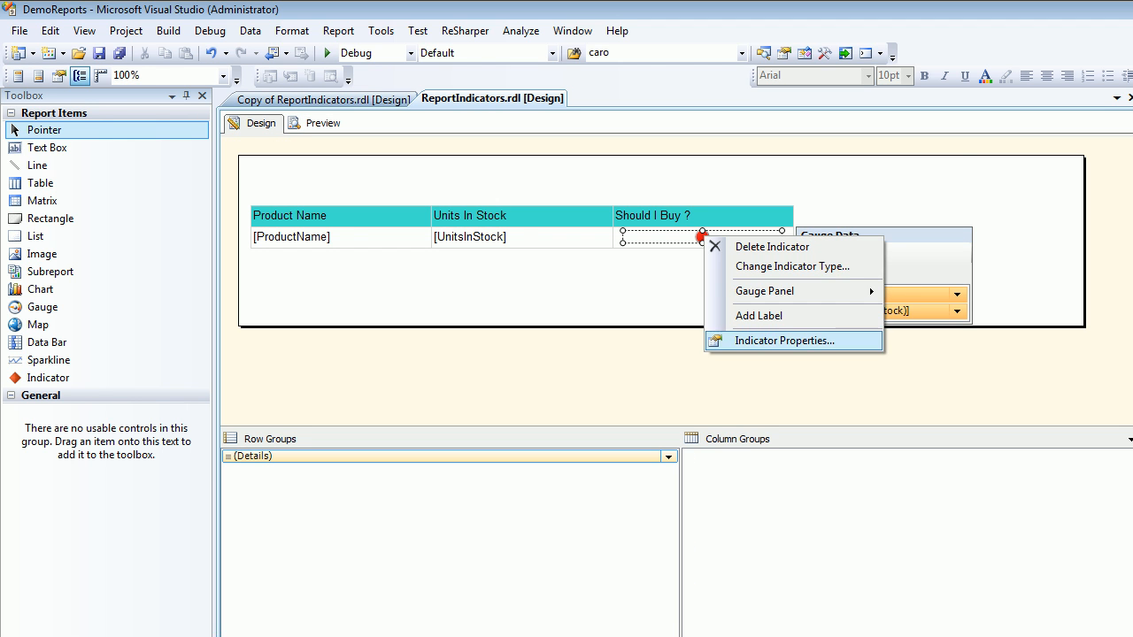
- View the indicator's state end value expression built from RedParameter, then leave the properties
left_click(784, 340)
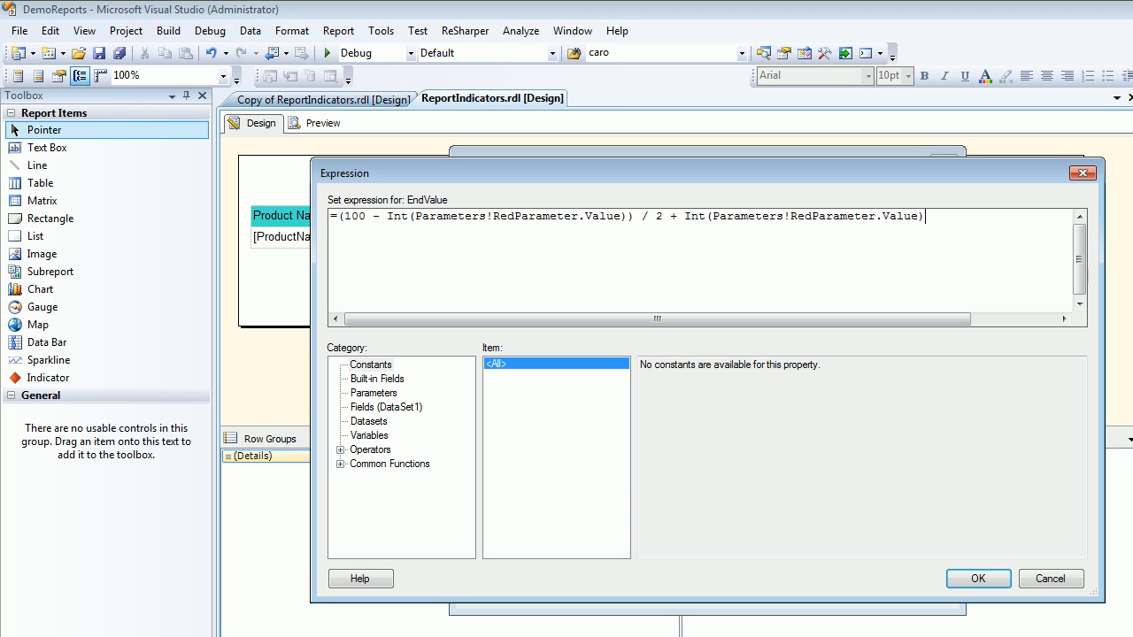
double_click(354, 216)
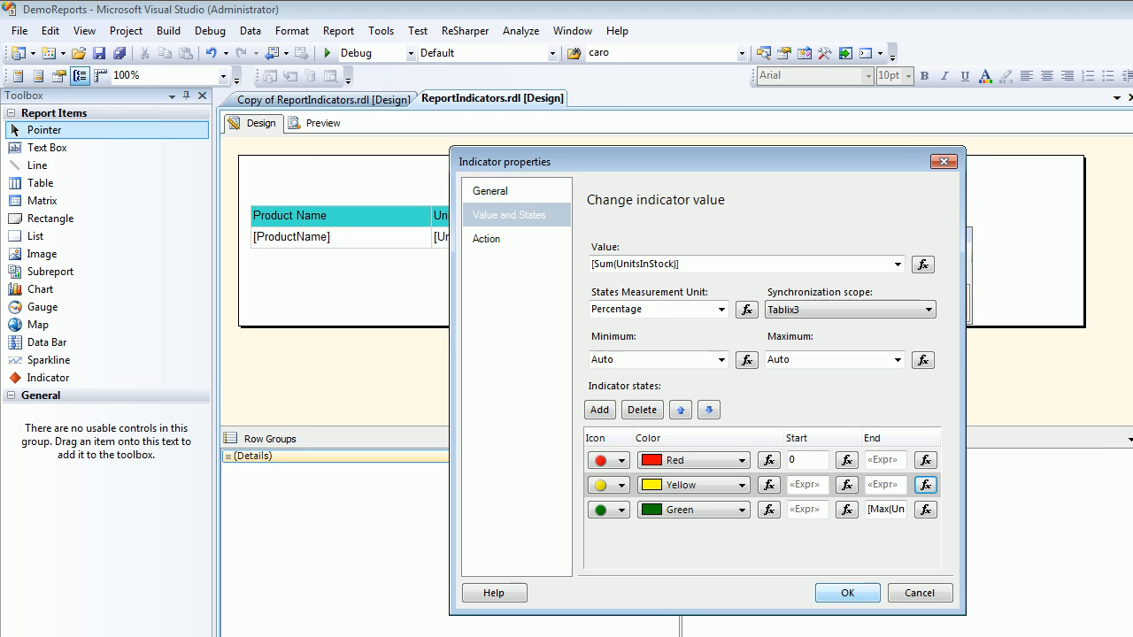
left_click(846, 593)
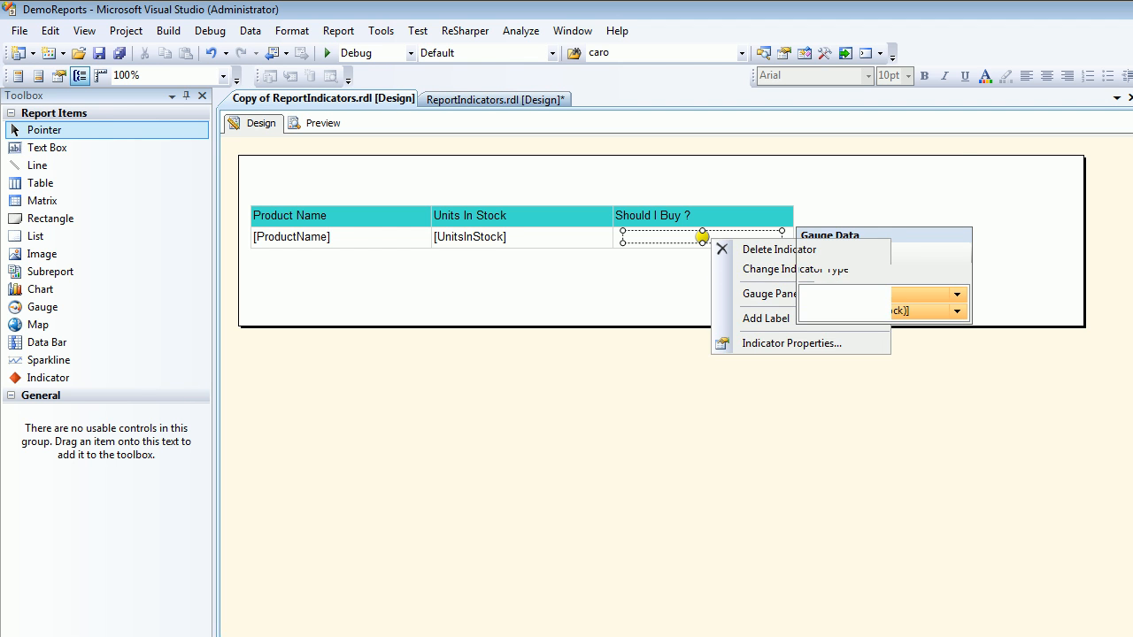
left_click(791, 344)
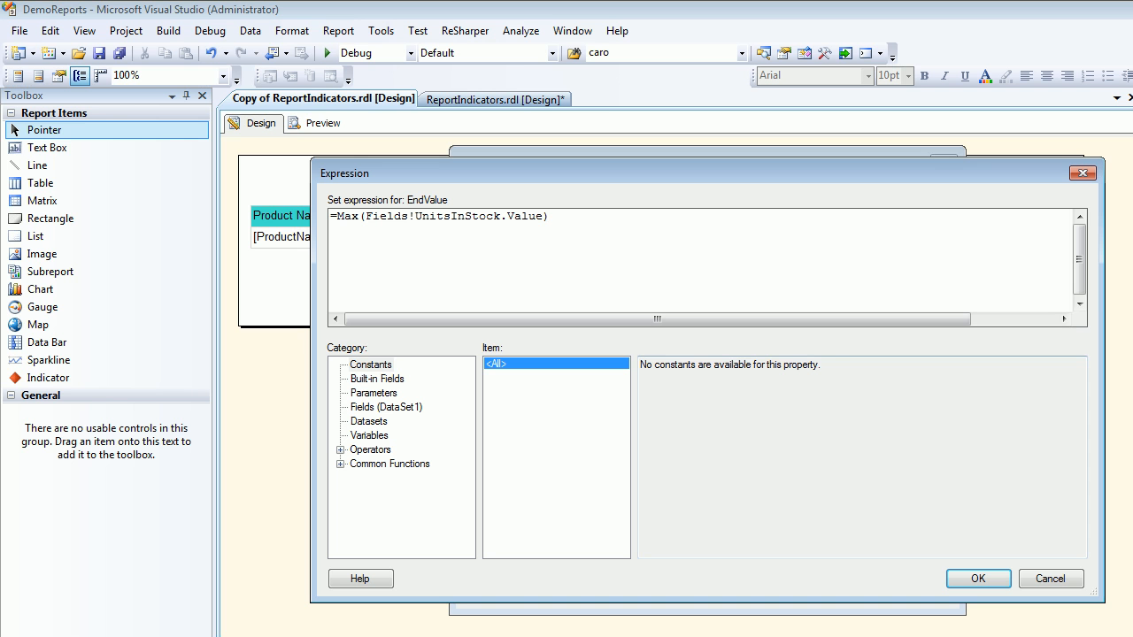
left_click(977, 577)
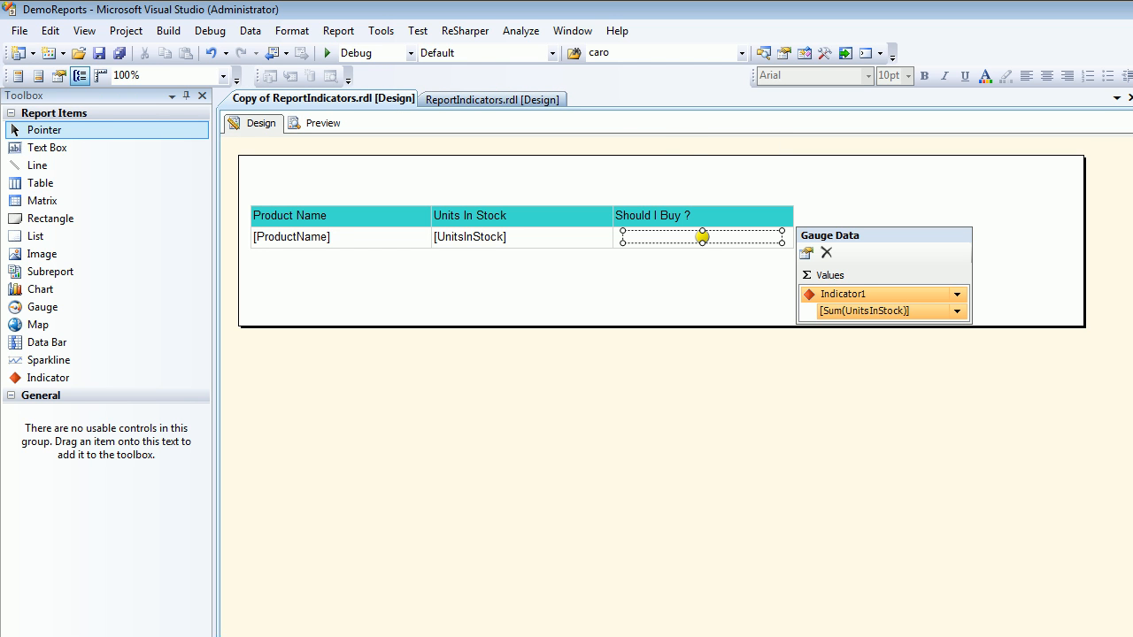
- Set the copy's indicator numeric states: red 0–40, yellow 33–66, green from 66
left_click(322, 122)
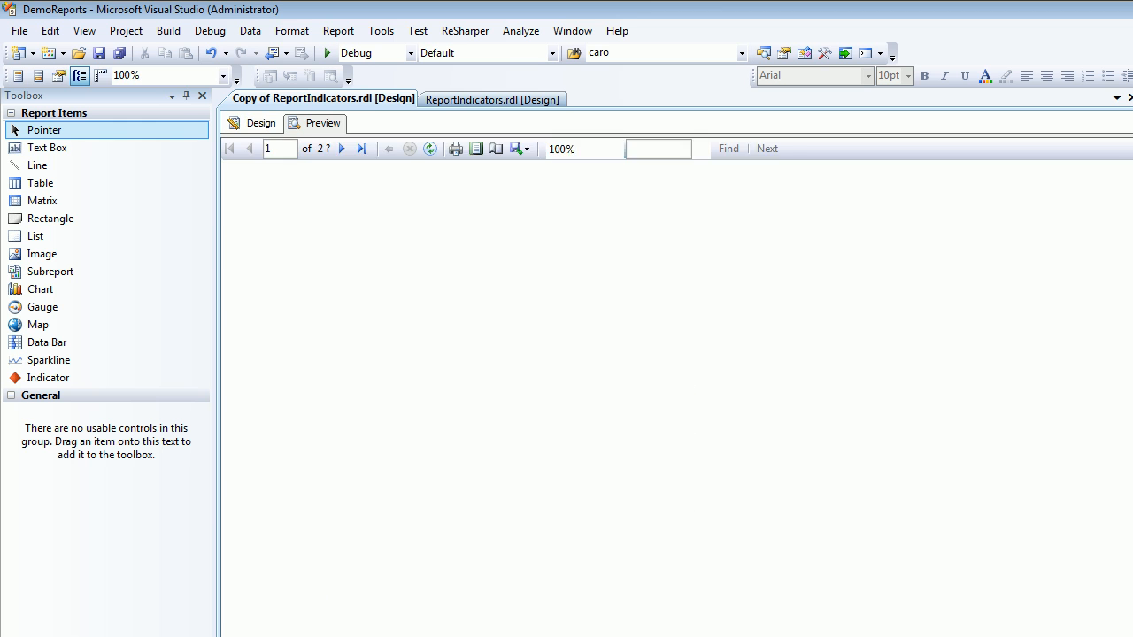
left_click(260, 122)
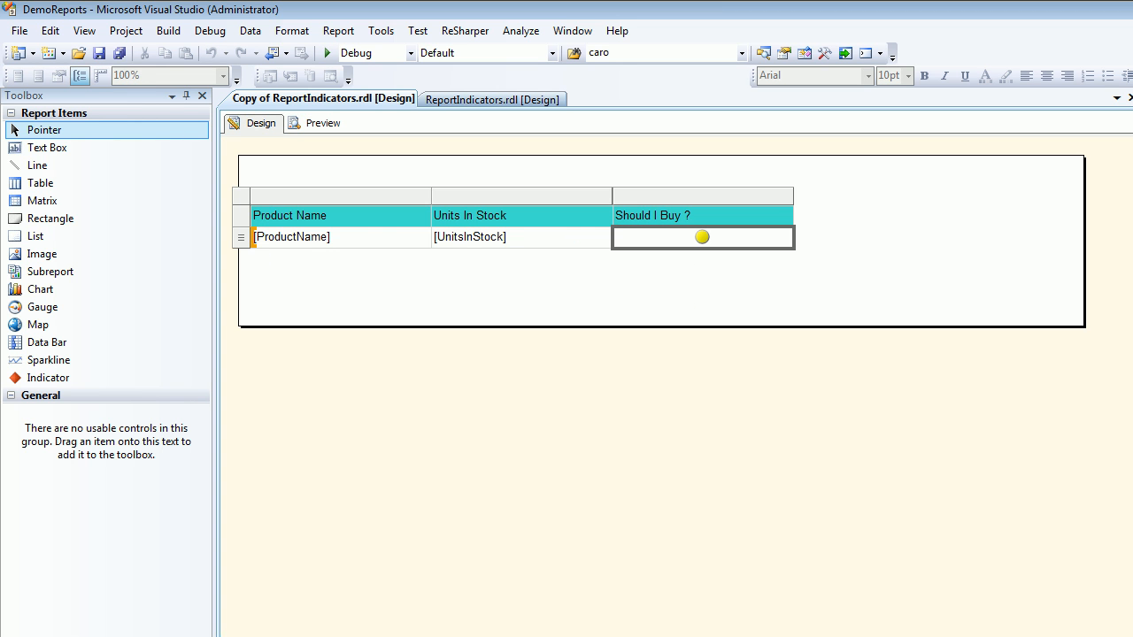
right_click(701, 237)
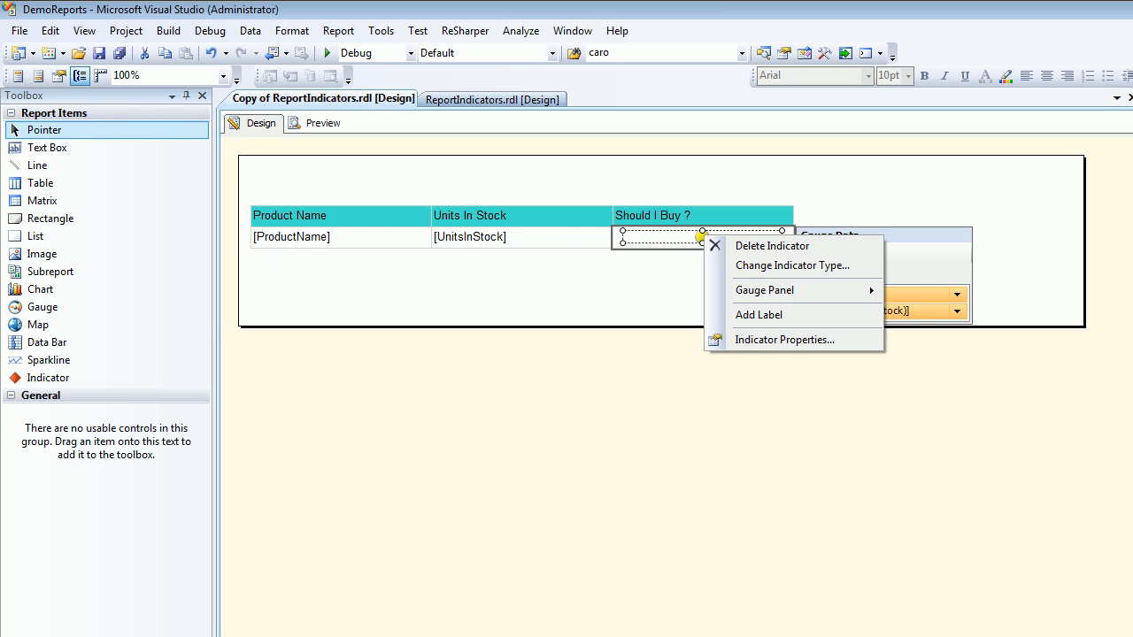
left_click(784, 340)
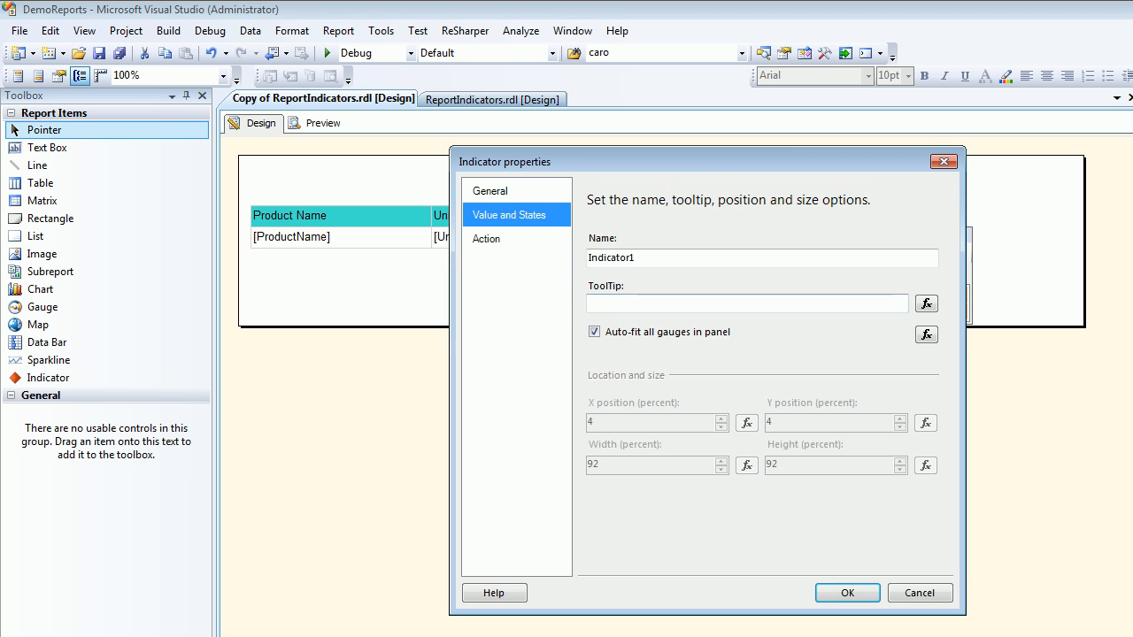
left_click(509, 214)
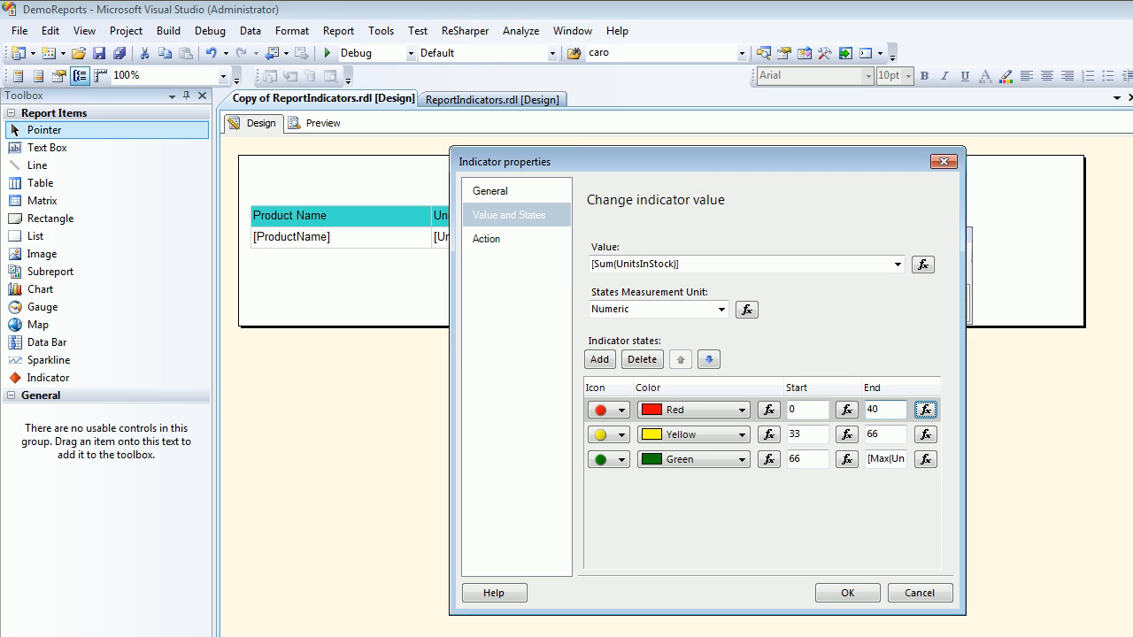
left_click(800, 433)
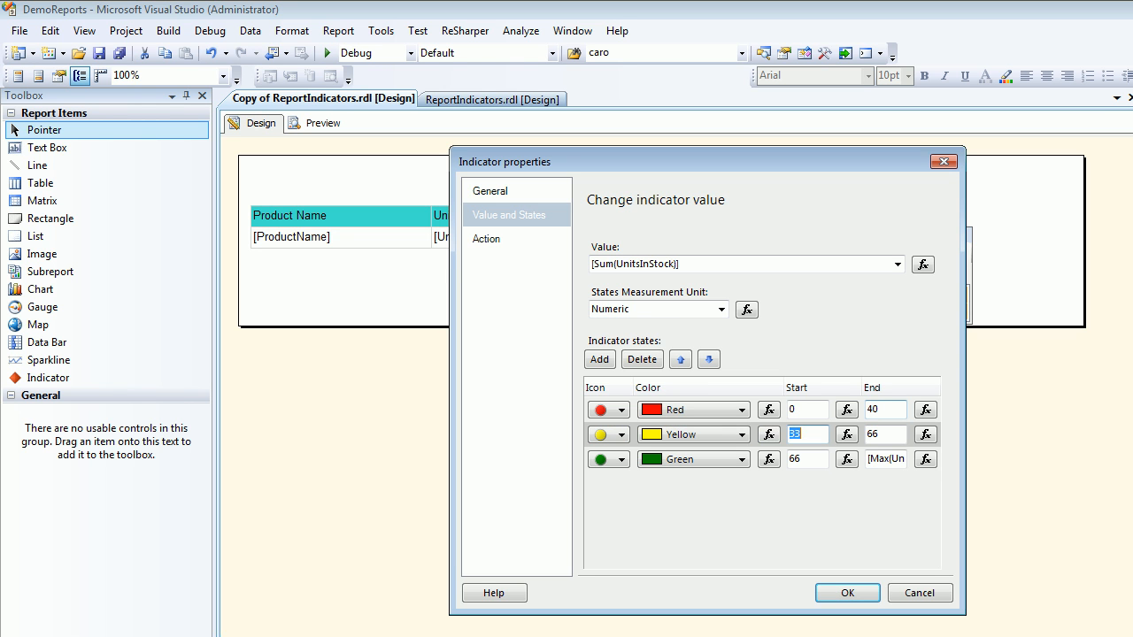
left_click(846, 593)
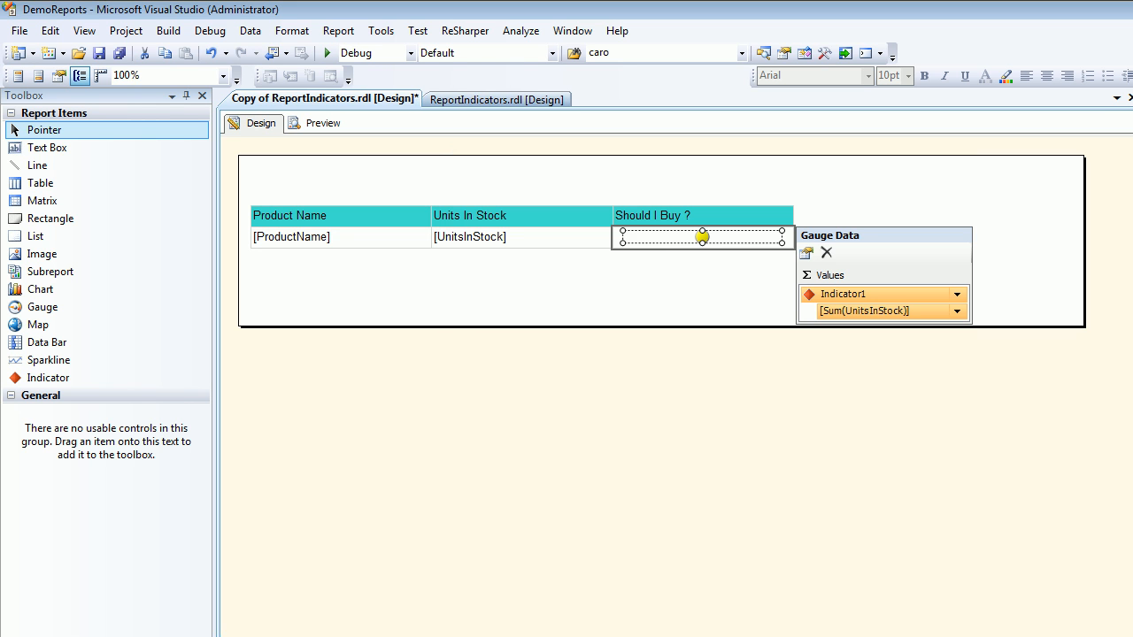
- Preview the copy report so Chai (39) shows red and Carnarvon Tigers (42) yellow
left_click(315, 124)
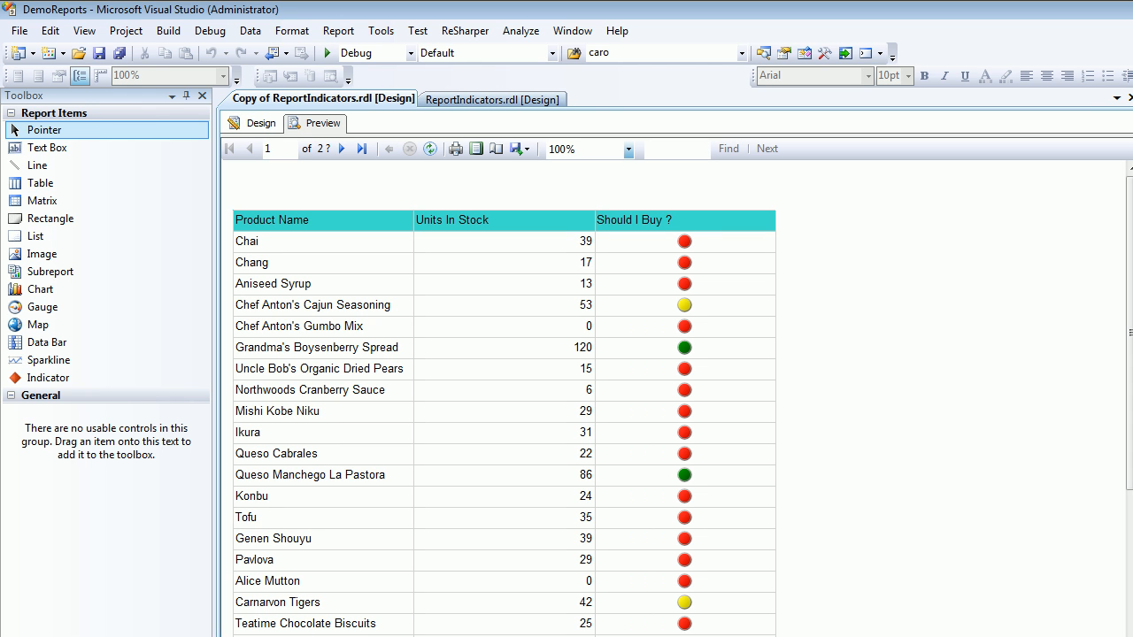
left_click(260, 124)
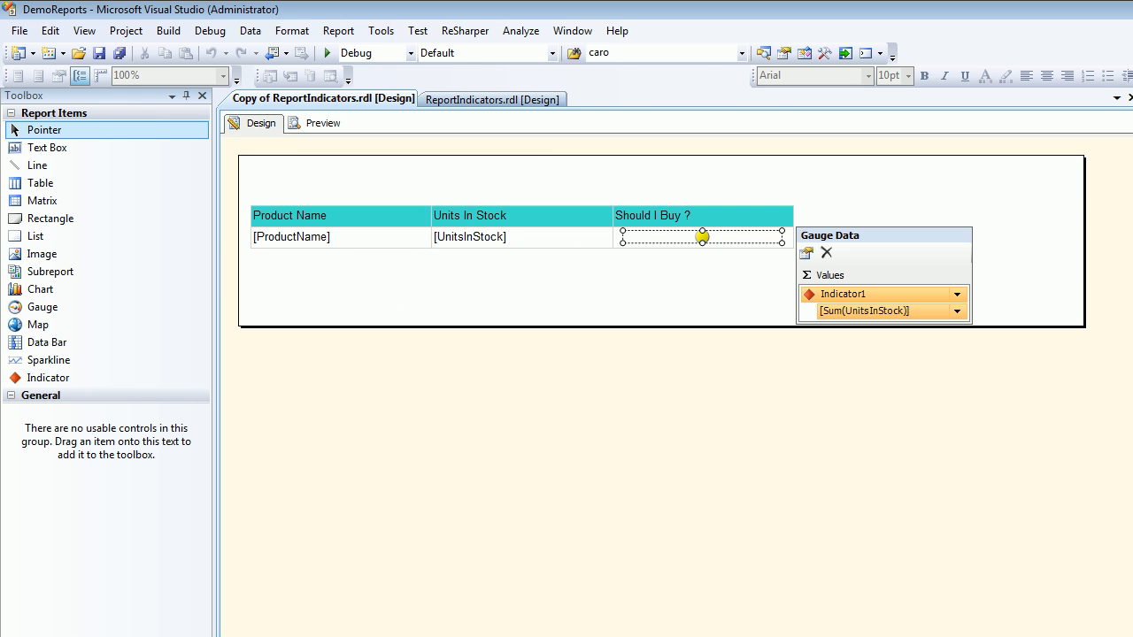
left_click(322, 124)
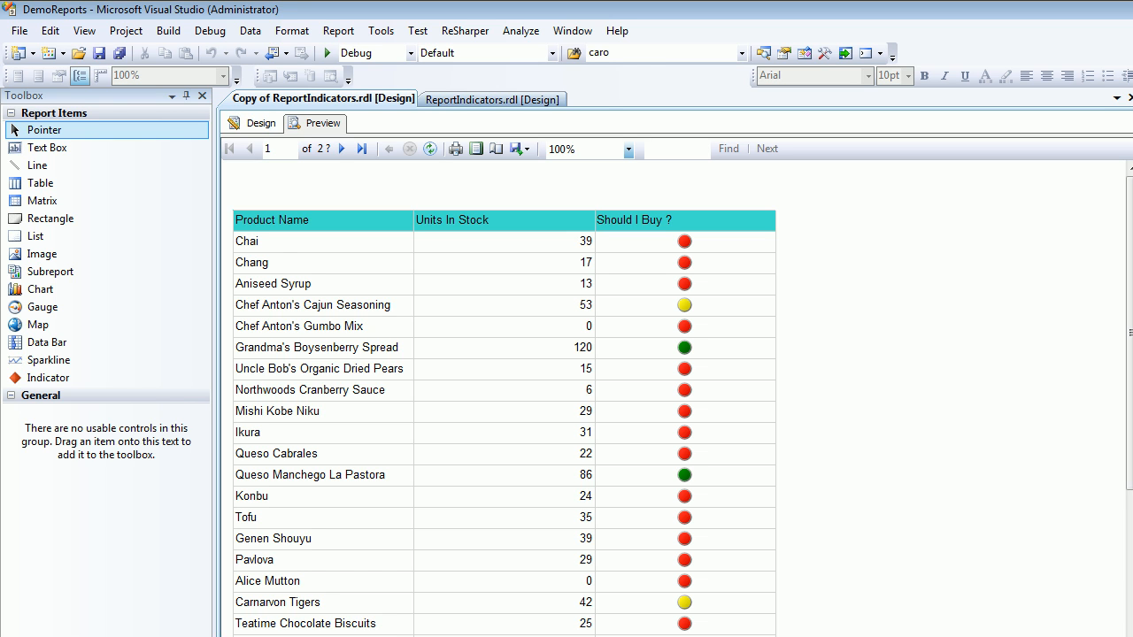
mouse_move(340, 148)
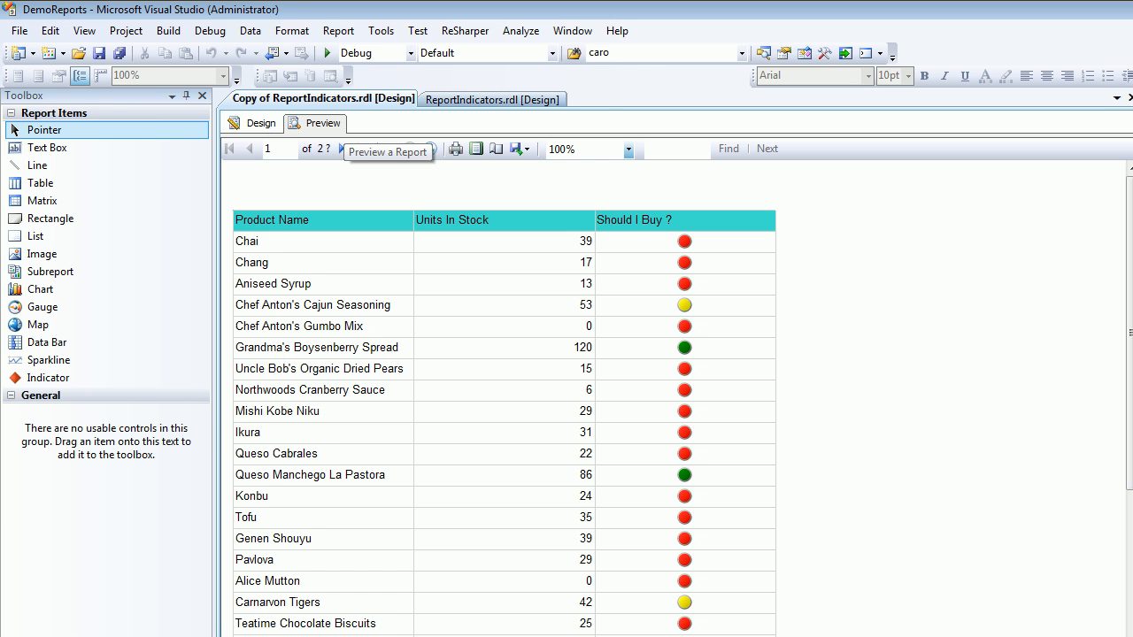